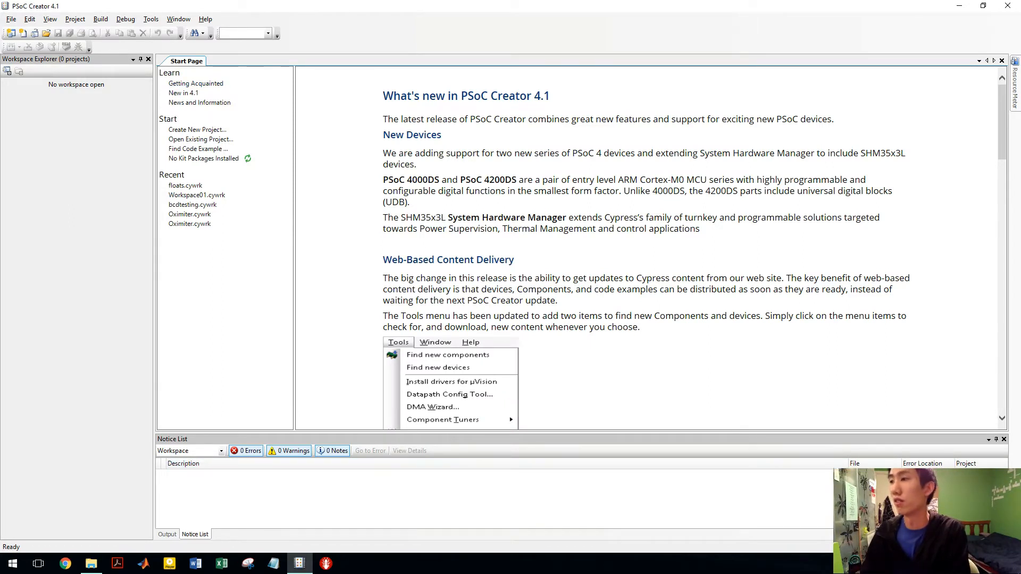
# Start a new project targeting the PSoC 5LP device CY8C5888LTI-LP097.
pyautogui.click(10, 18)
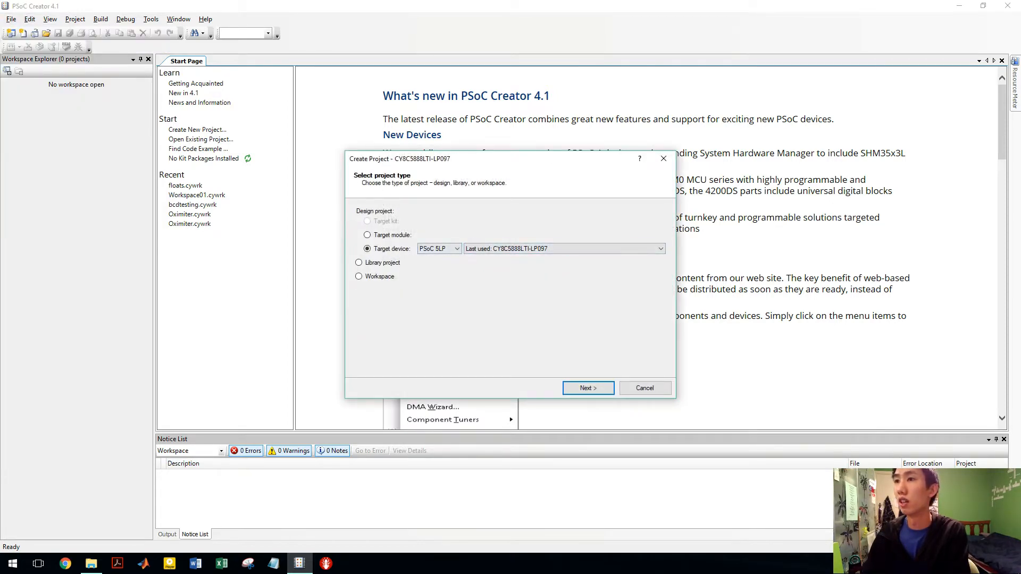
pyautogui.click(456, 249)
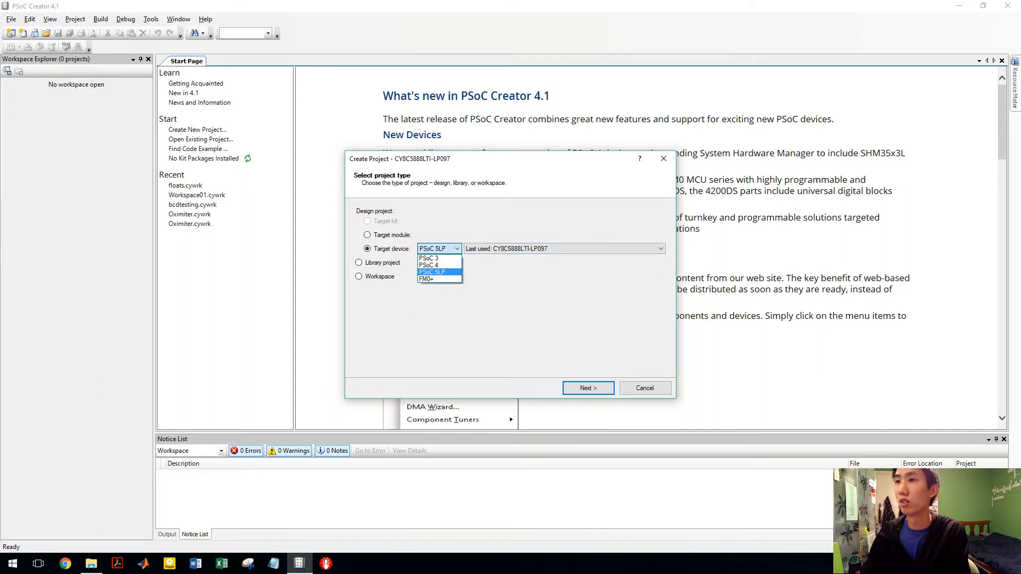
pyautogui.click(432, 272)
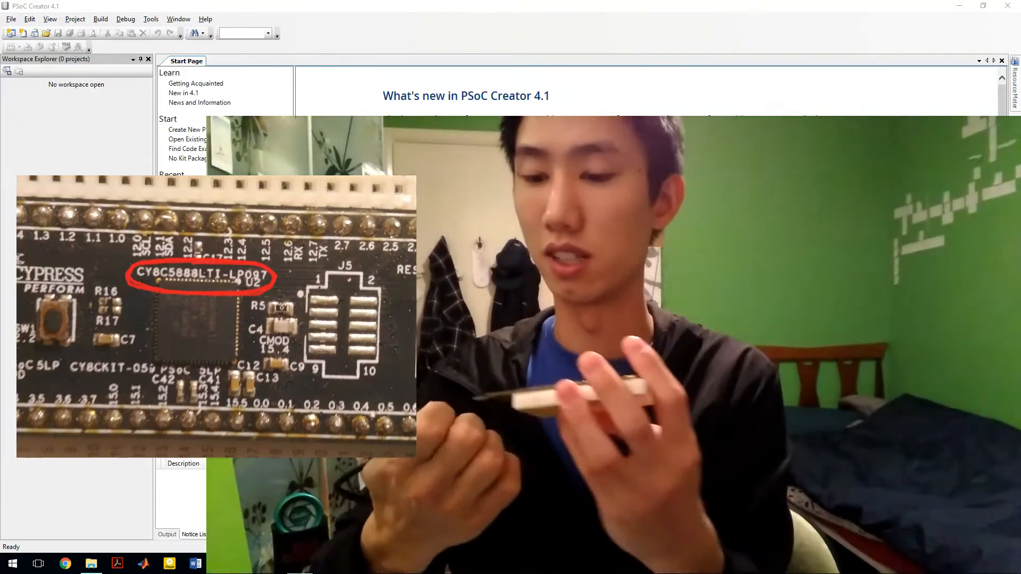
pyautogui.click(197, 129)
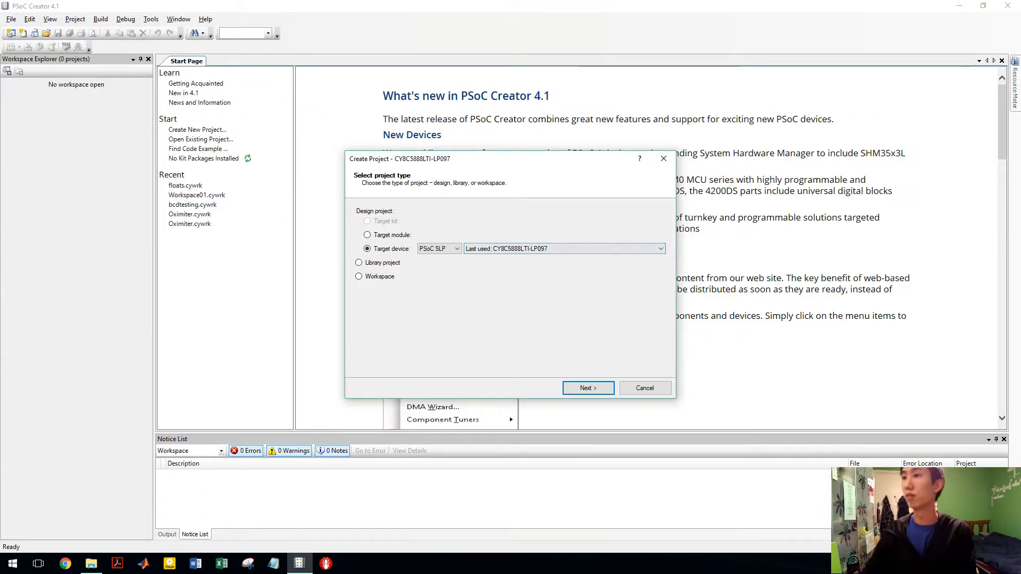
# Create project Design01 in Workspace02 from the Empty schematic template.
pyautogui.click(587, 389)
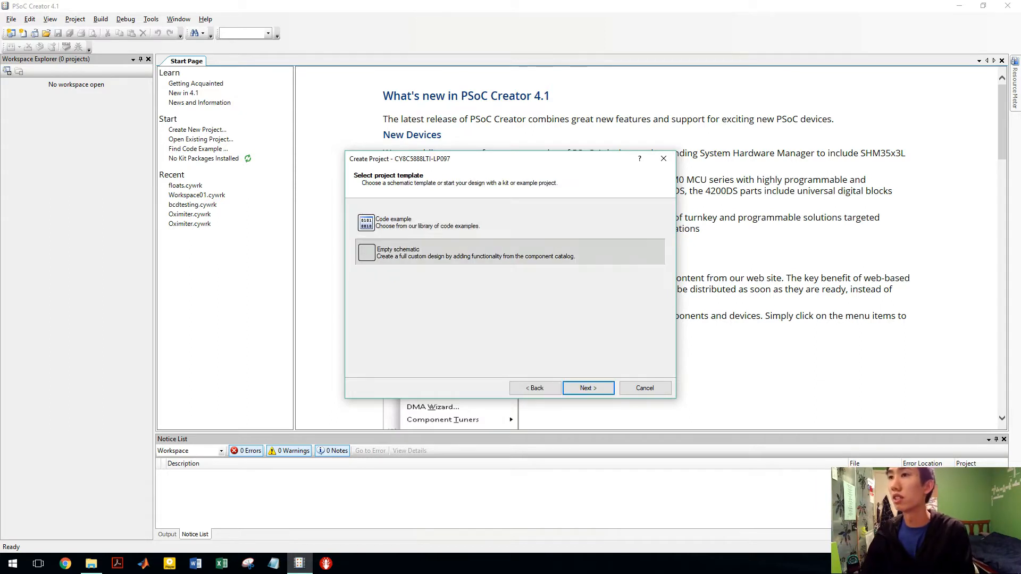
pyautogui.click(587, 388)
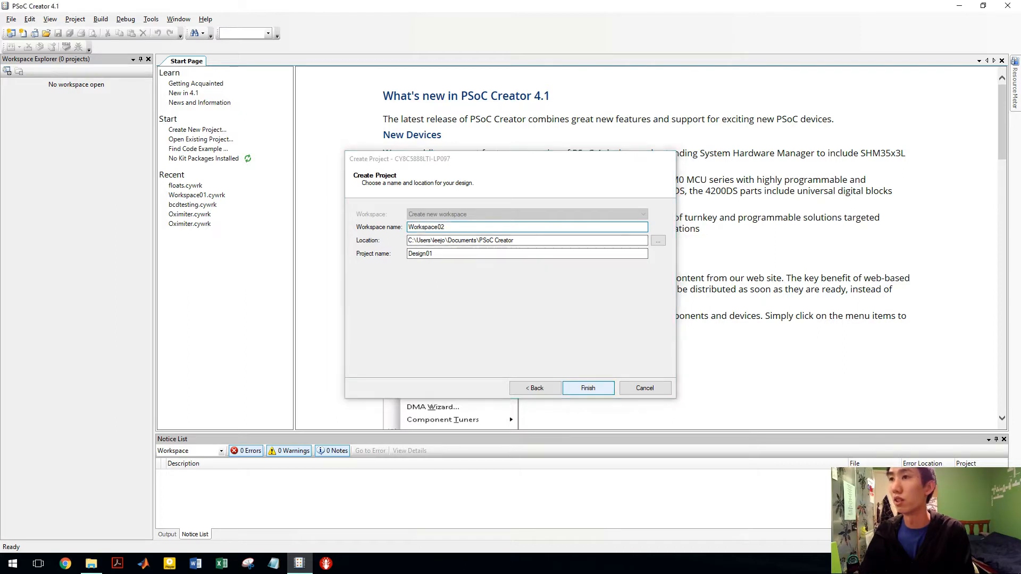
pyautogui.click(644, 388)
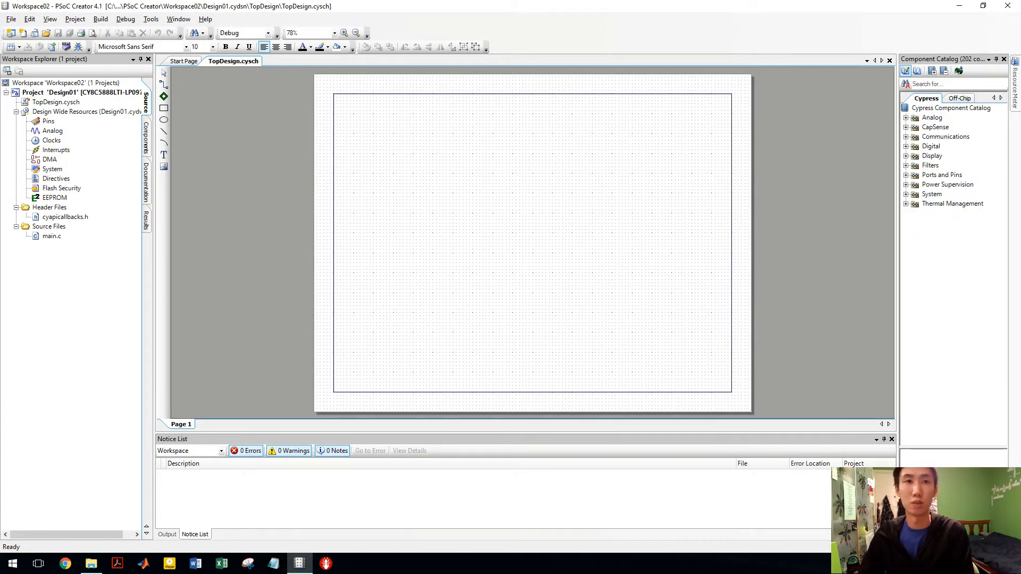
# Search the Component Catalog for 'pin' and place a Digital Output Pin on TopDesign.
pyautogui.click(954, 83)
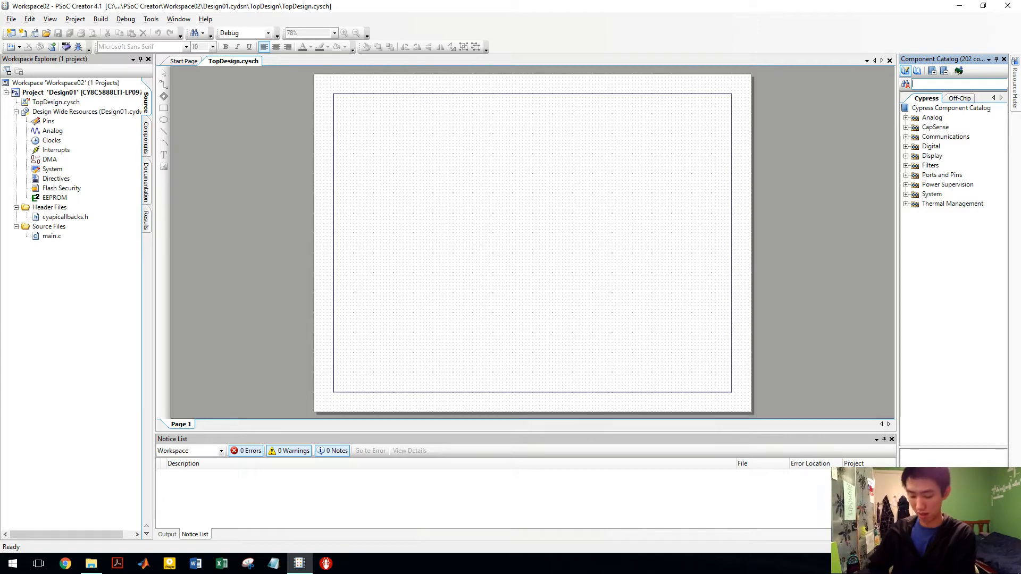
pyautogui.write('P')
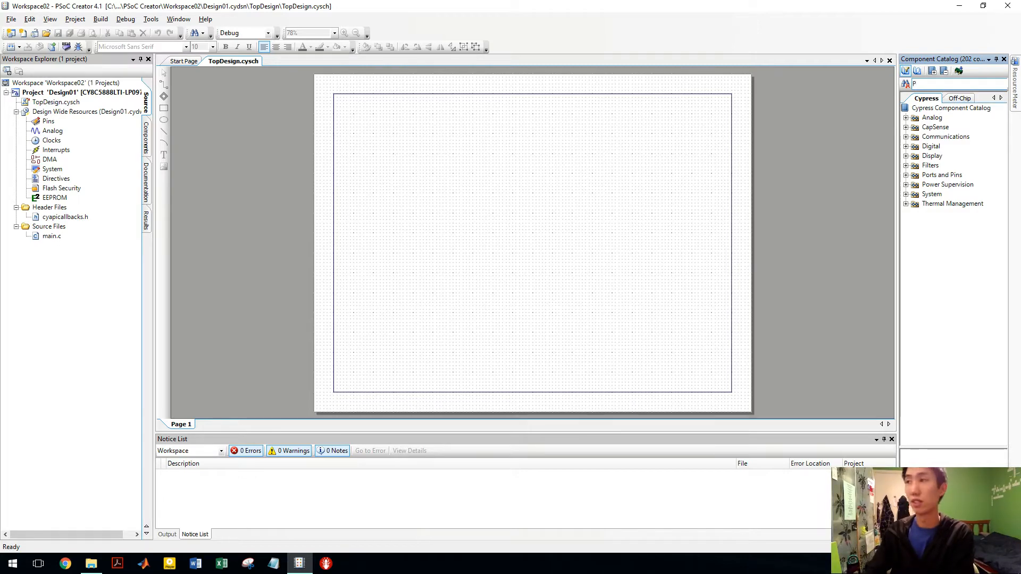
pyautogui.write('in')
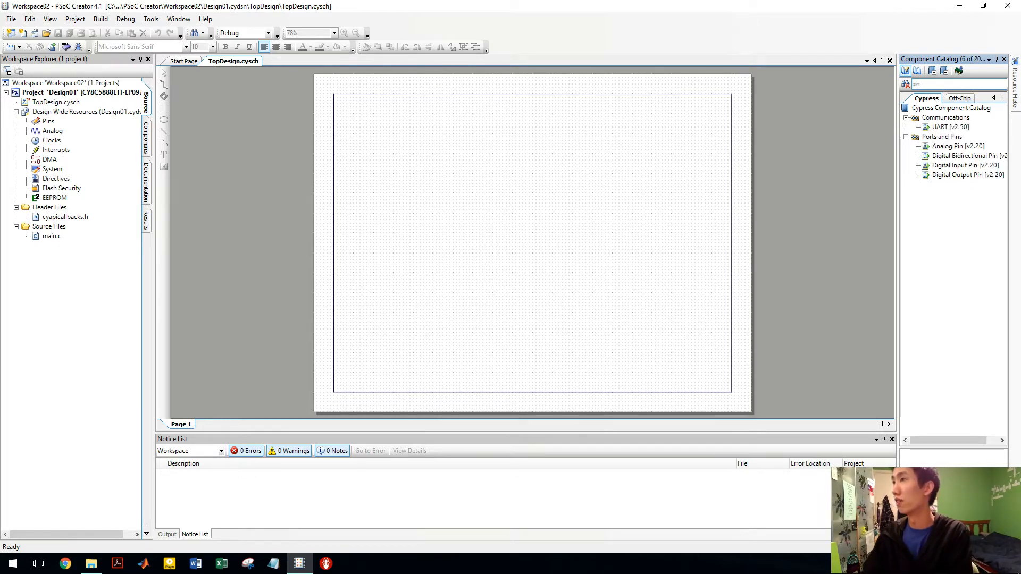
pyautogui.click(951, 107)
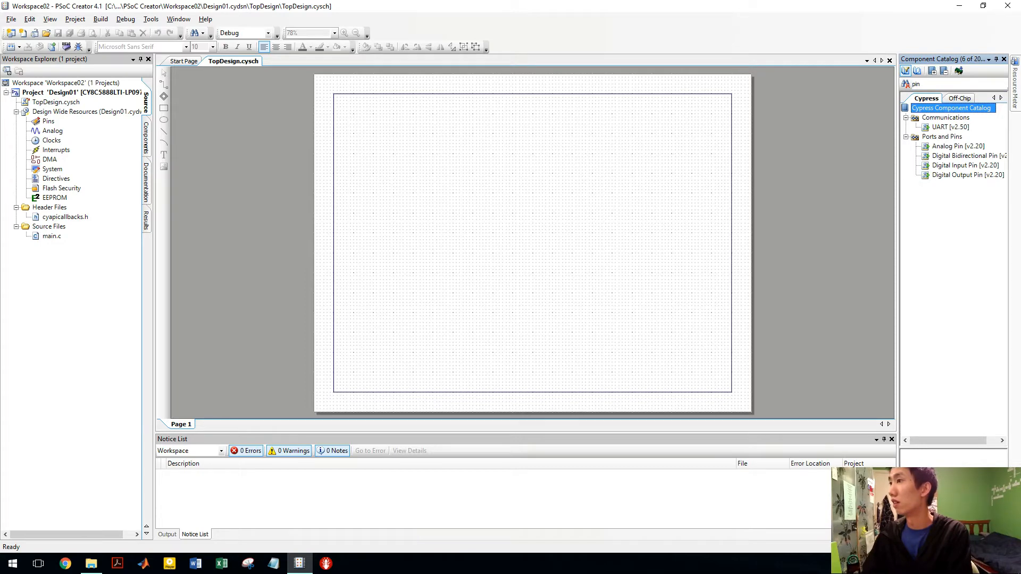
pyautogui.click(969, 175)
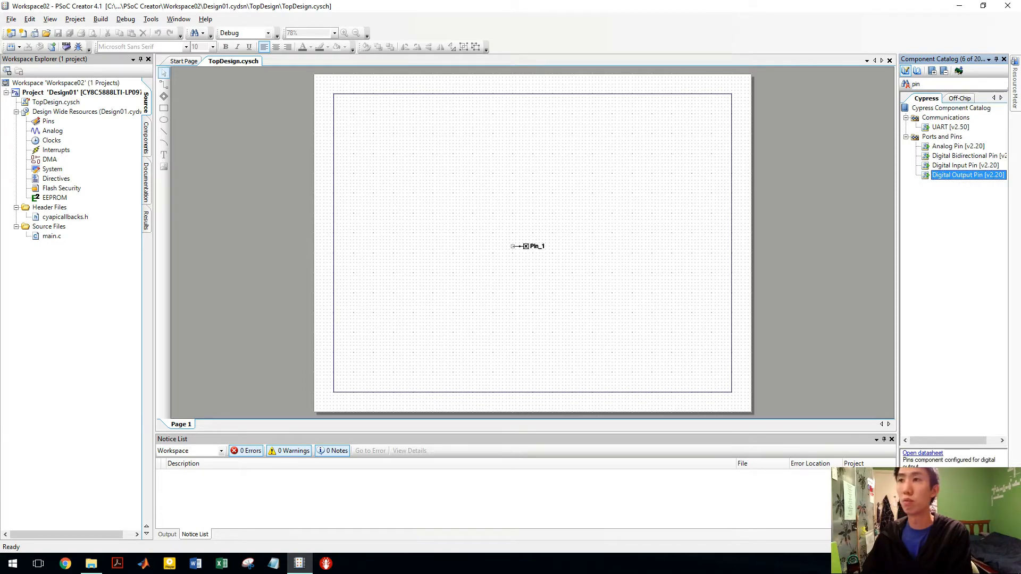
pyautogui.click(527, 246)
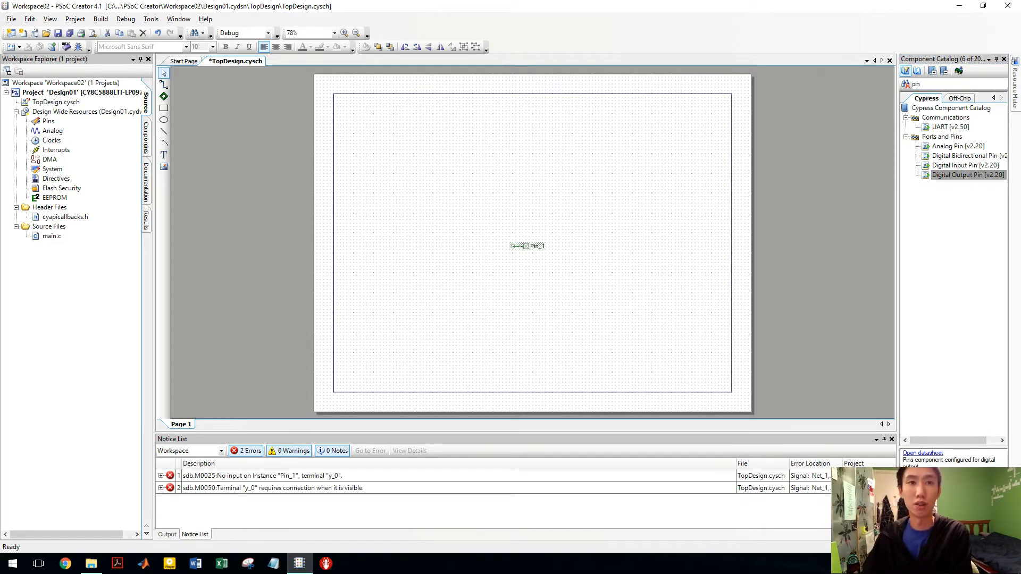
# Uncheck HW connection for Pin_1, confirm, and reopen its configuration.
pyautogui.doubleClick(527, 247)
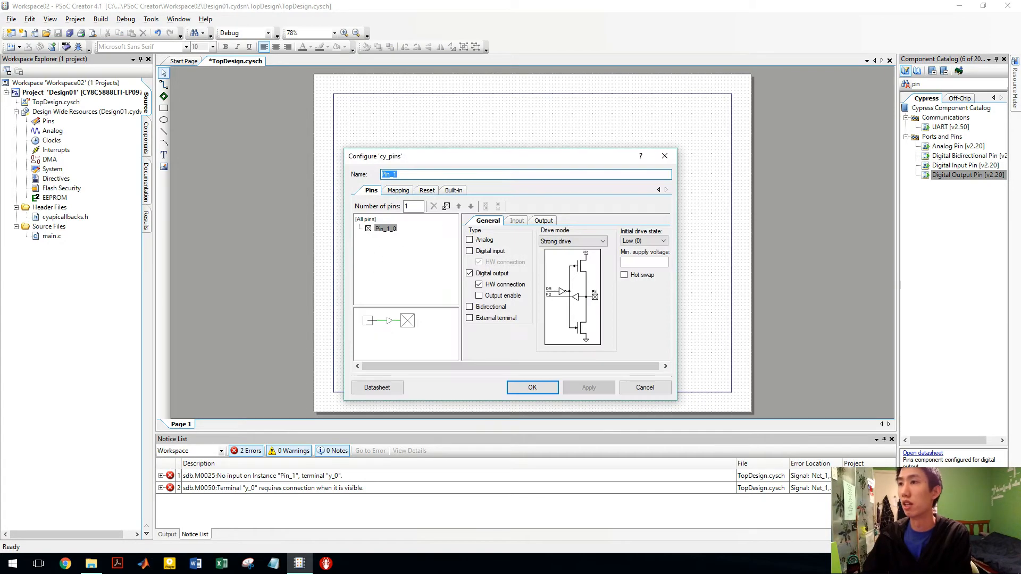
pyautogui.click(470, 285)
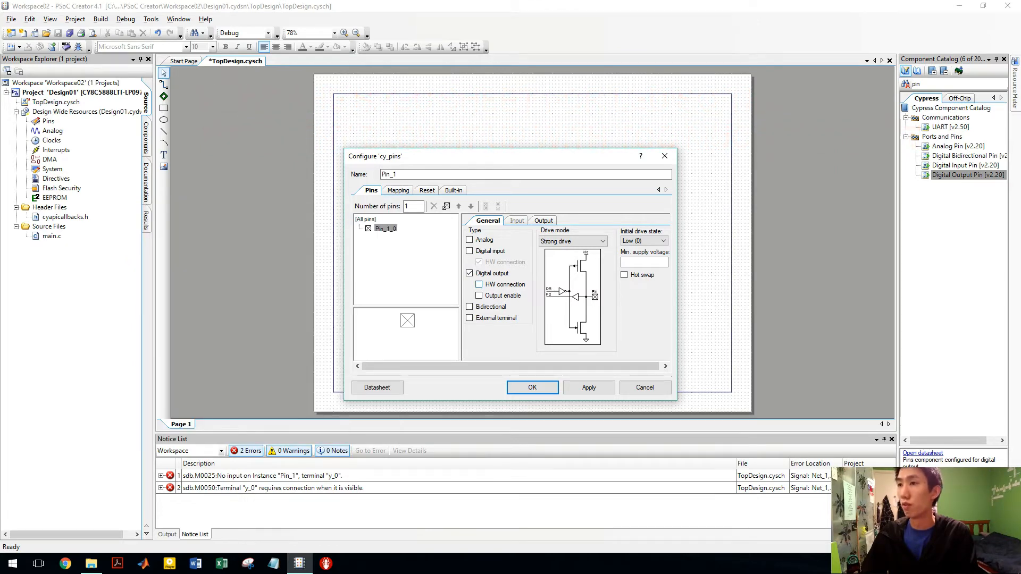
pyautogui.click(532, 388)
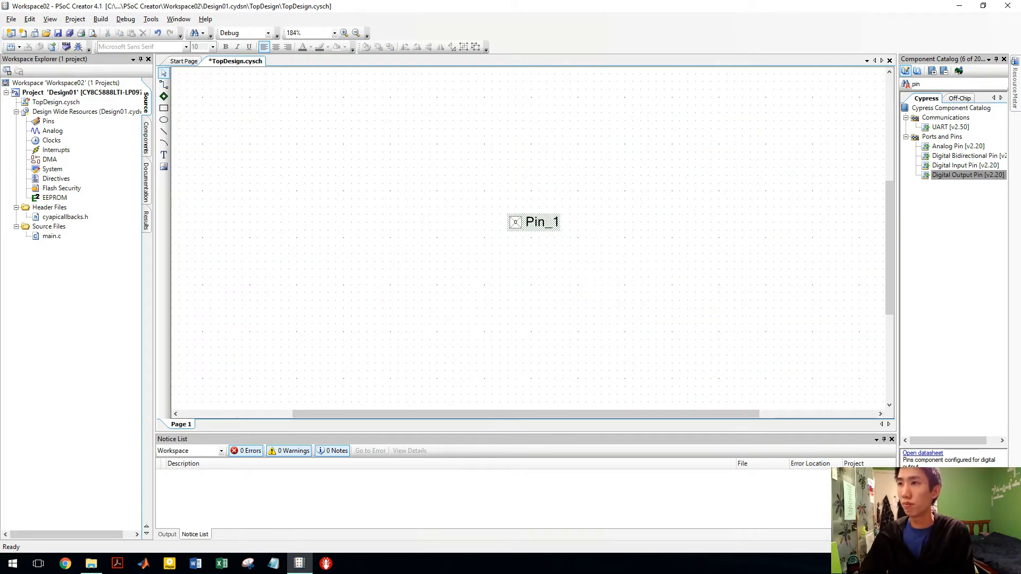
pyautogui.doubleClick(534, 222)
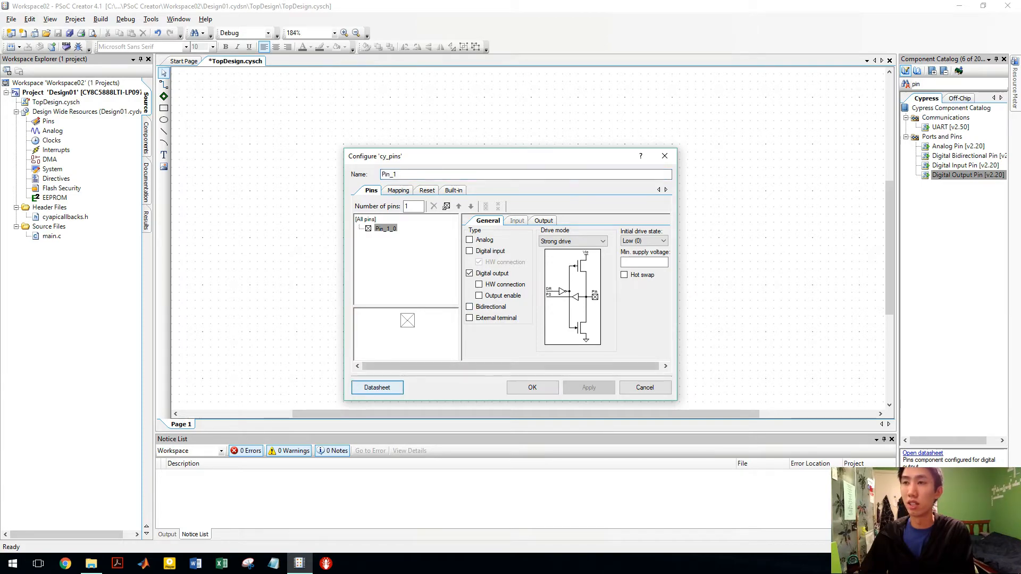
# Read the Pins datasheet through to its Application Programming Interface section, then return to PSoC Creator.
pyautogui.click(376, 388)
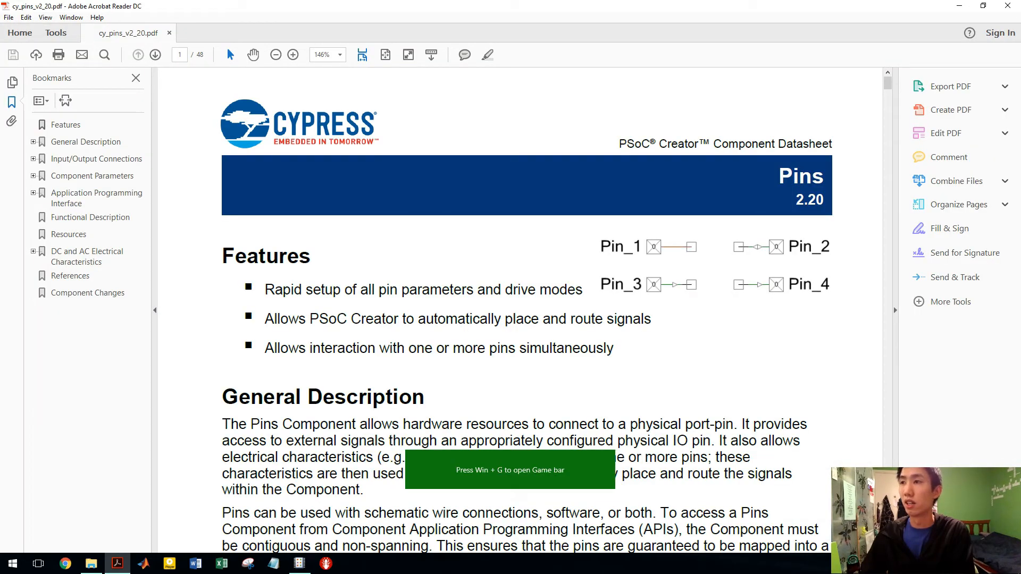
pyautogui.scroll(-3)
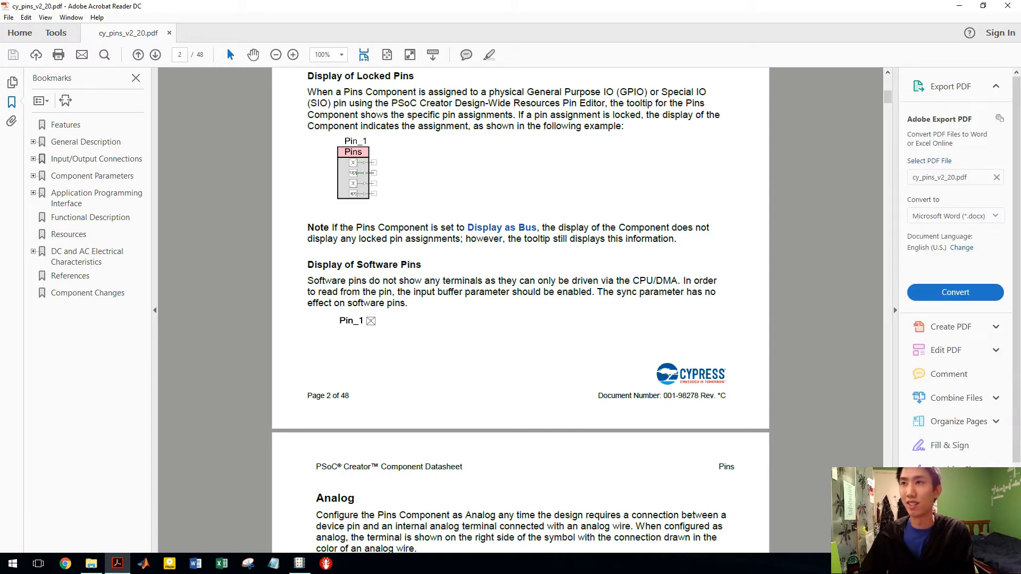
pyautogui.scroll(-3)
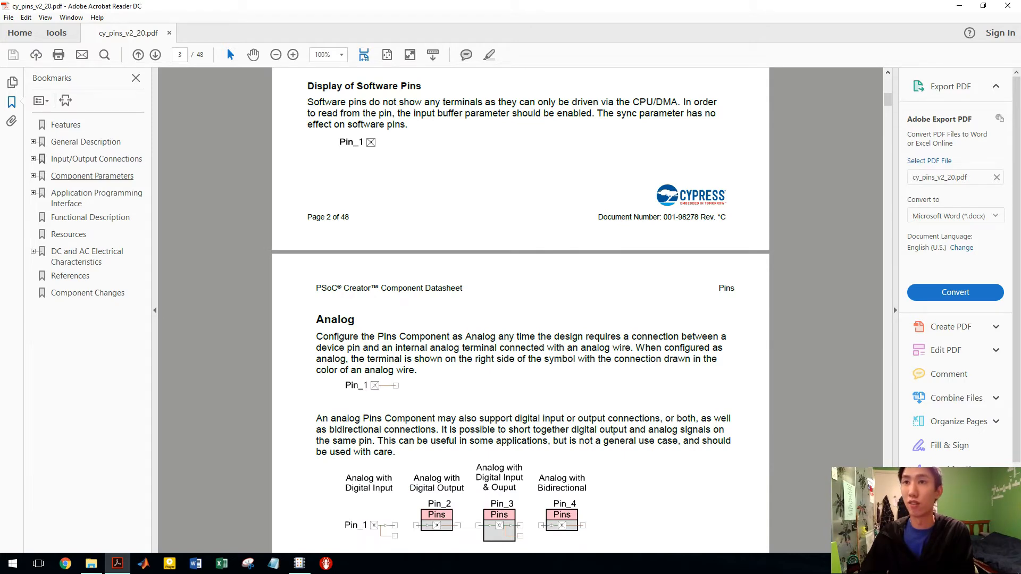
pyautogui.click(96, 198)
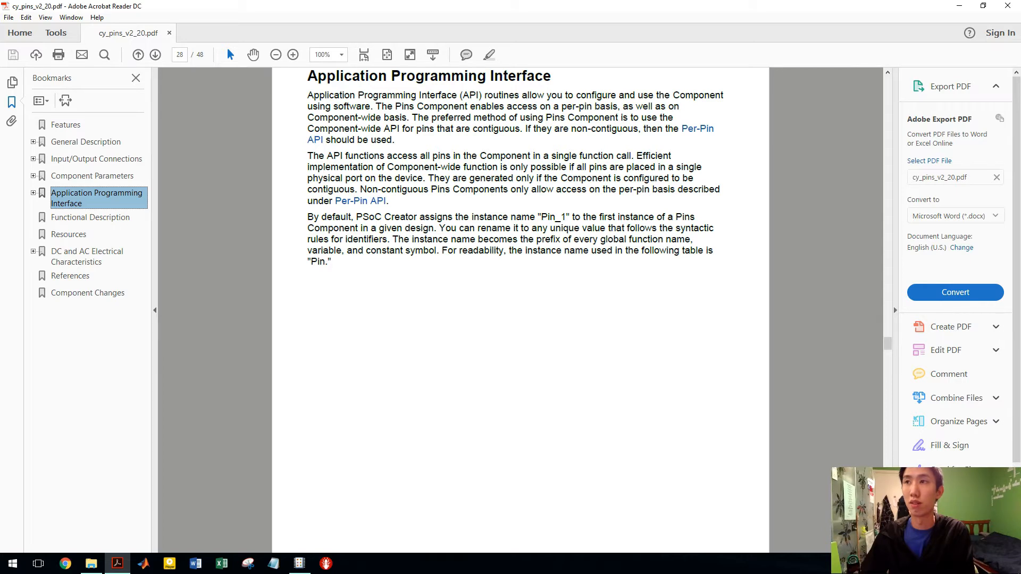
pyautogui.click(154, 58)
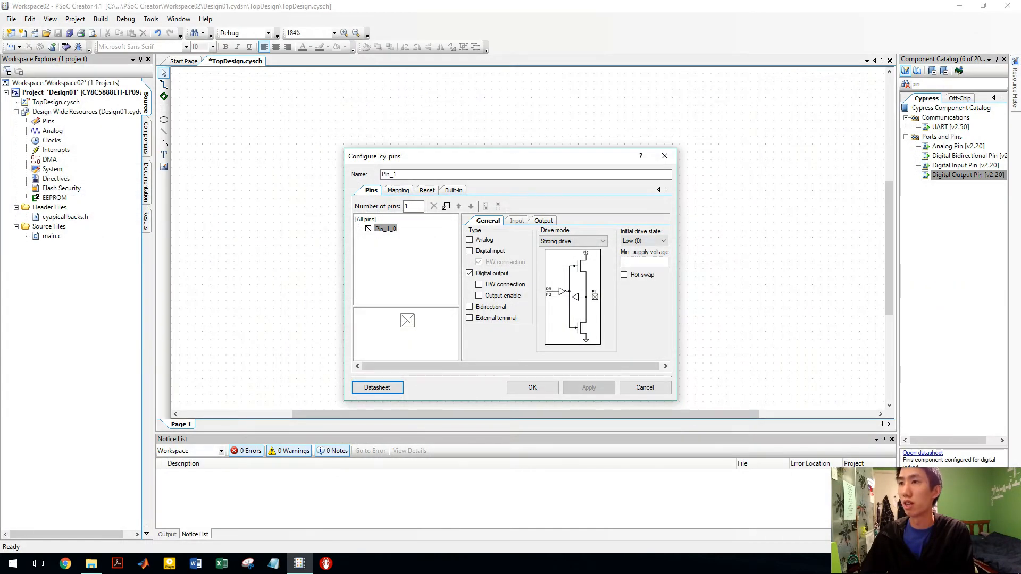
# Rename Pin_1 to LED_BLINK in its configuration dialog and confirm.
pyautogui.click(531, 388)
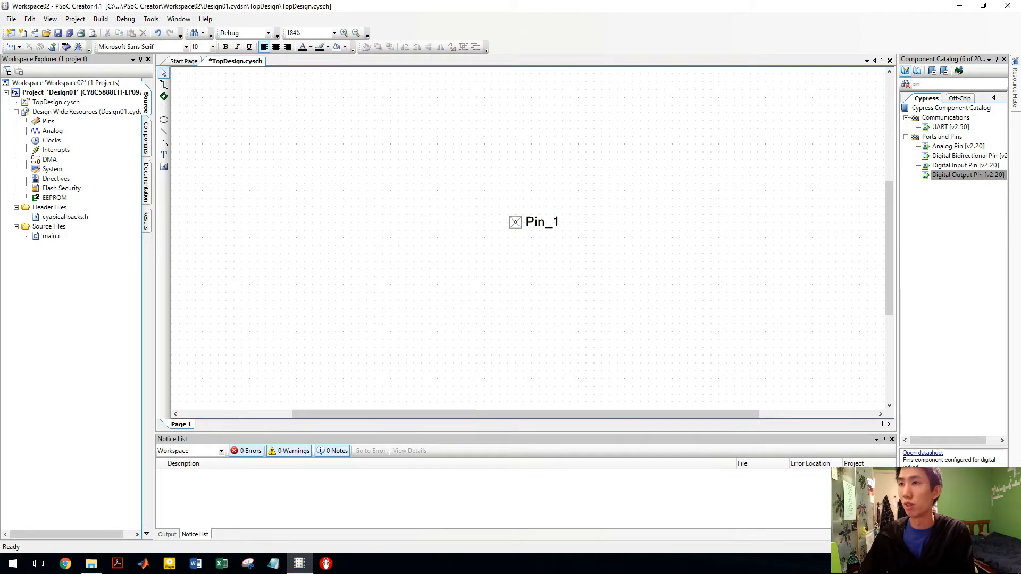
pyautogui.doubleClick(533, 222)
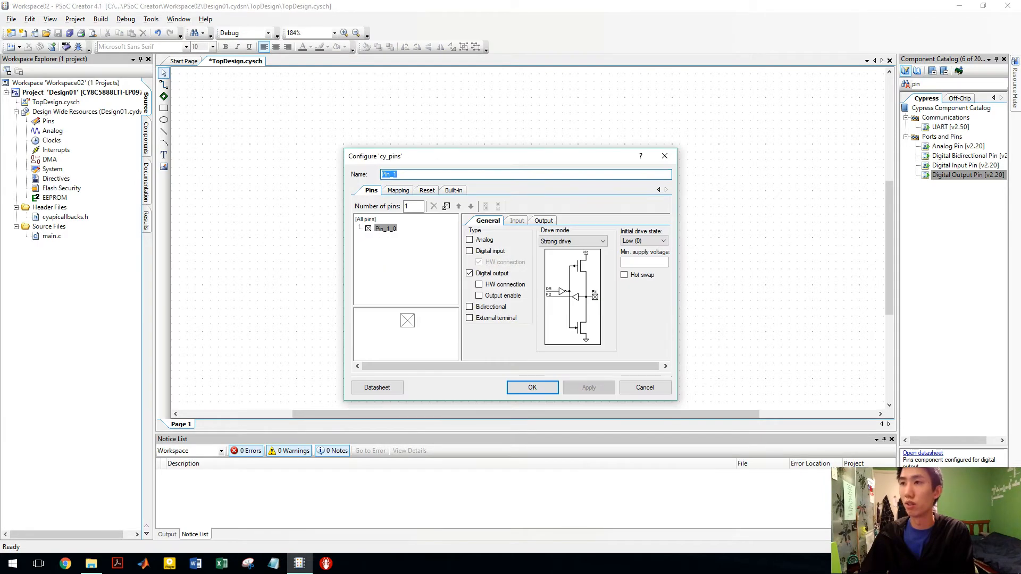
pyautogui.write('LED')
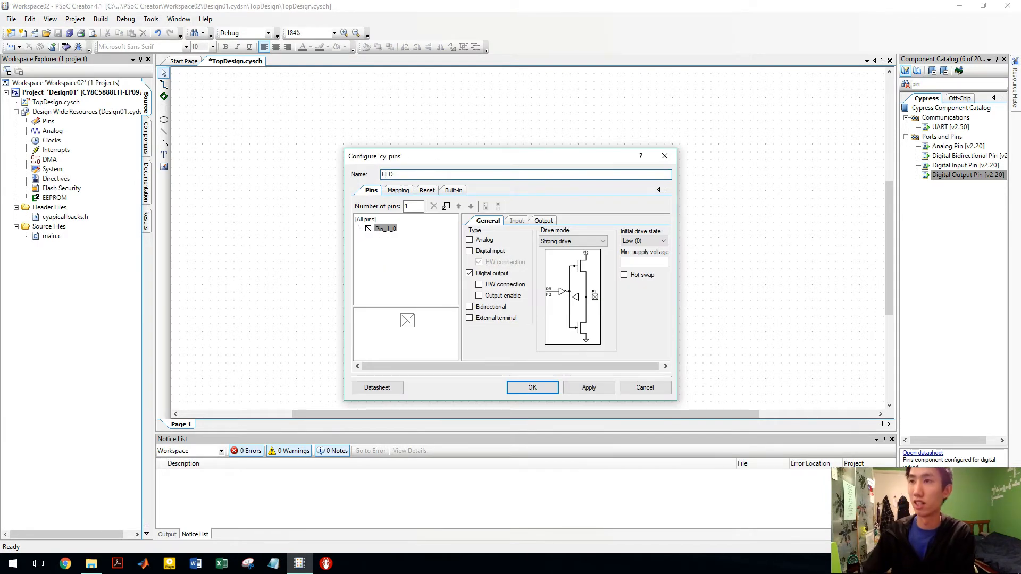
pyautogui.write('_')
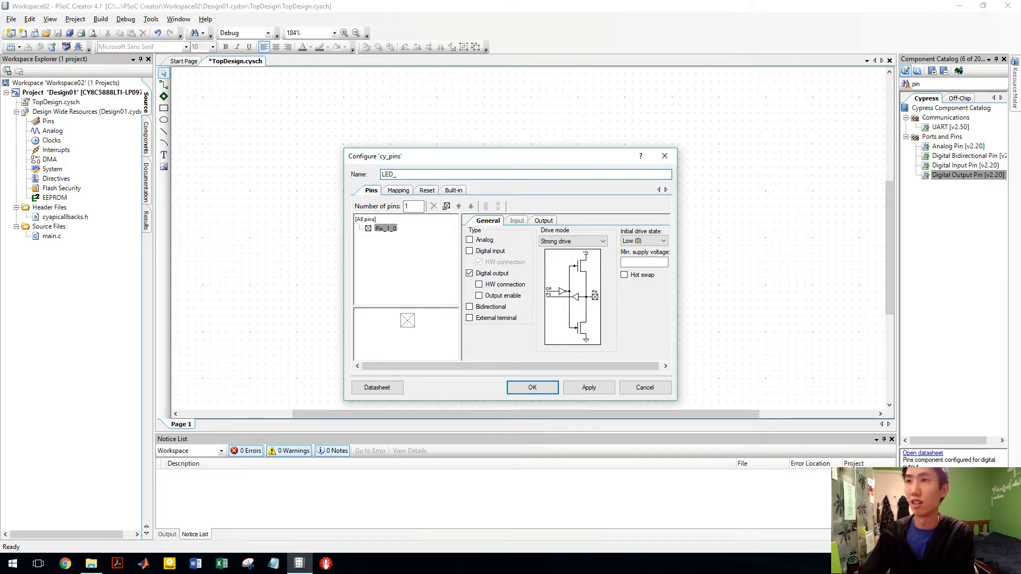
pyautogui.write('B')
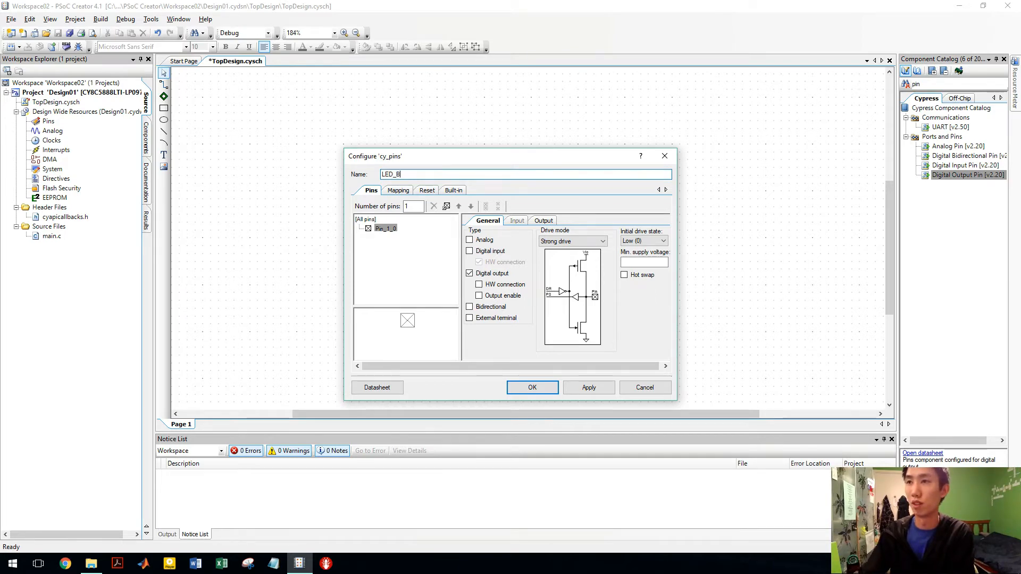
pyautogui.click(531, 388)
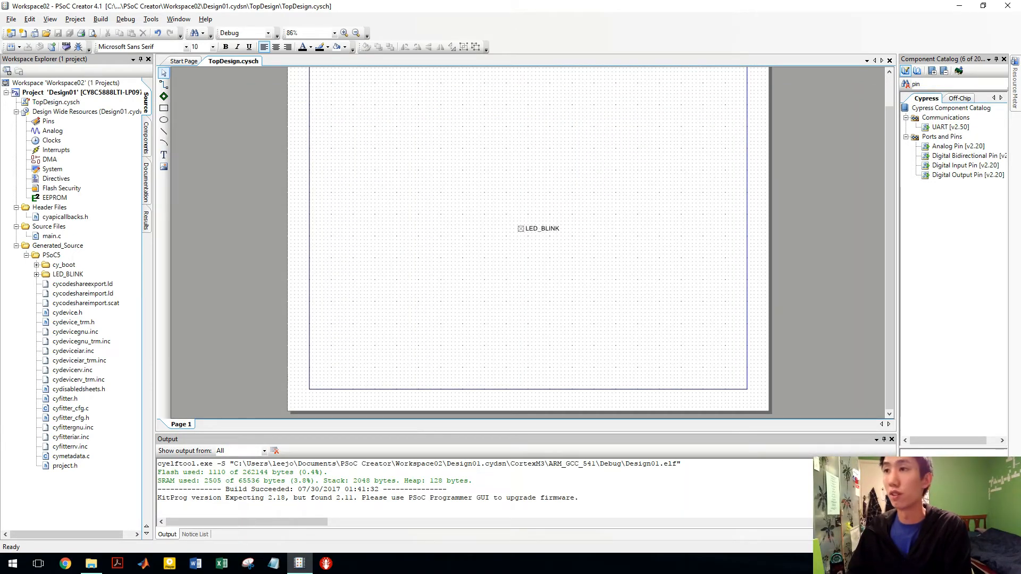
# Set LED_BLINK's port to P2[1] and lock it in Design01.cydwr Pins.
pyautogui.click(47, 122)
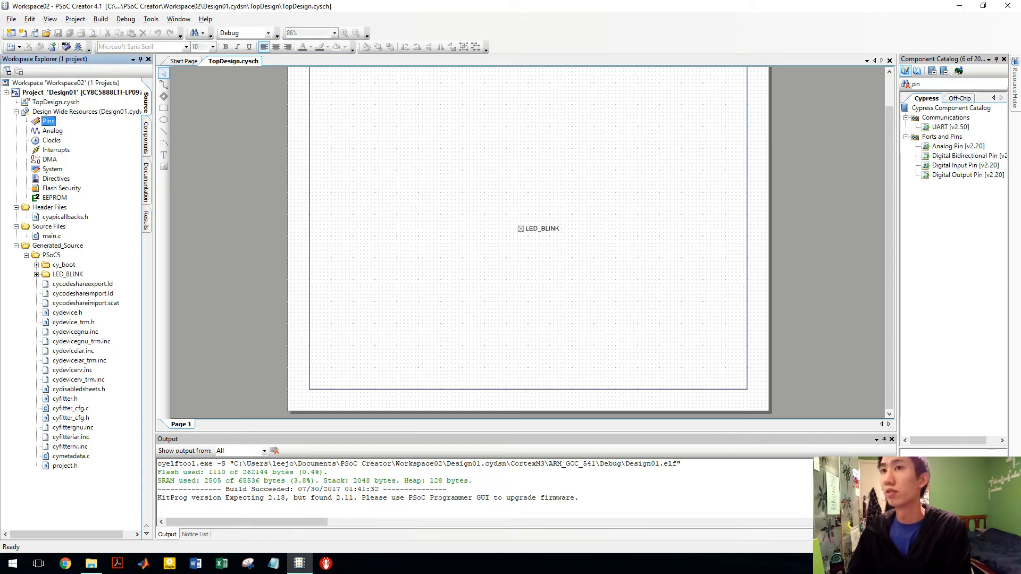
pyautogui.doubleClick(49, 121)
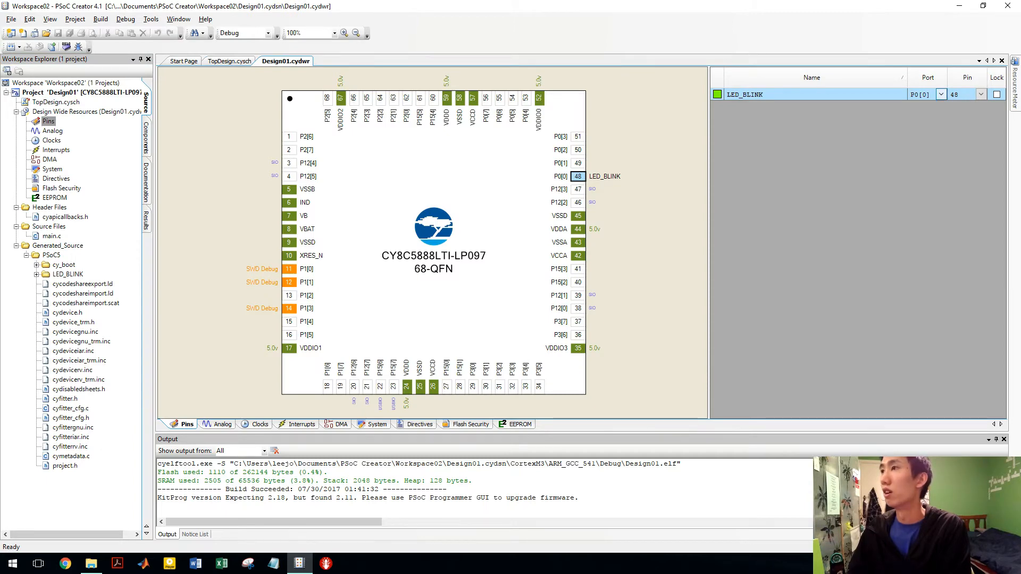
pyautogui.click(942, 95)
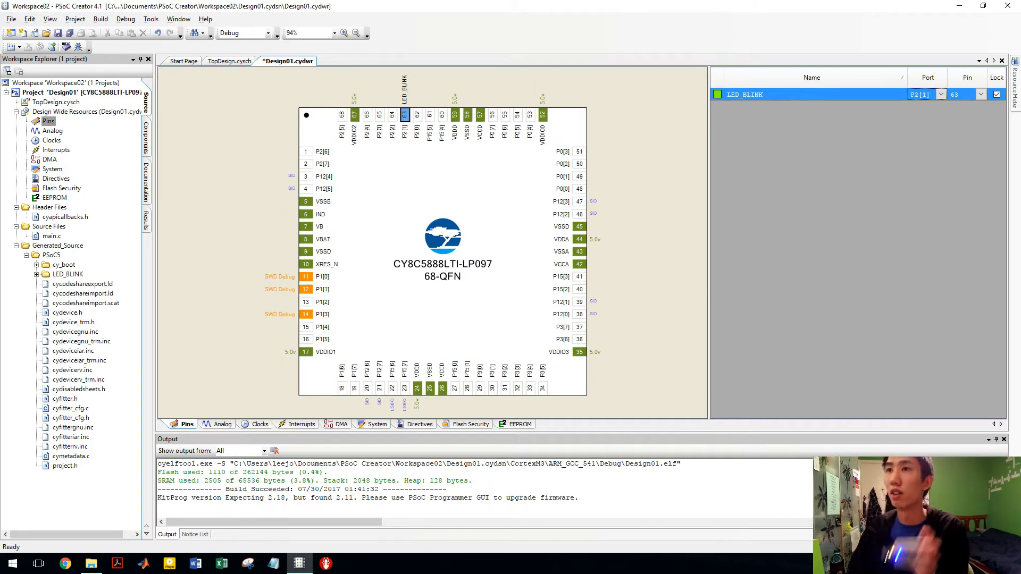
pyautogui.click(229, 61)
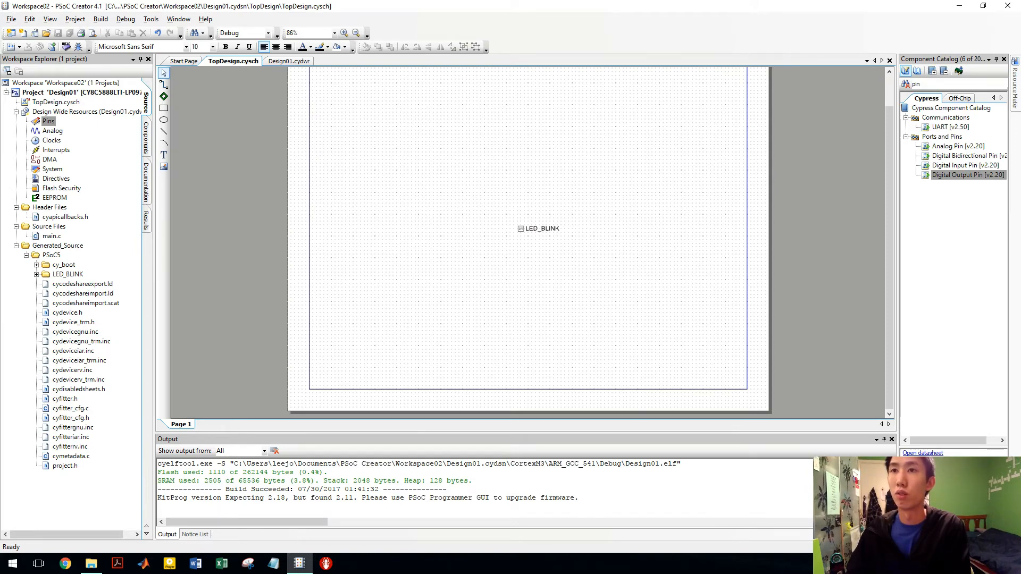
# Open main.c and delete the placeholder comment inside the for(;;) loop.
pyautogui.doubleClick(52, 235)
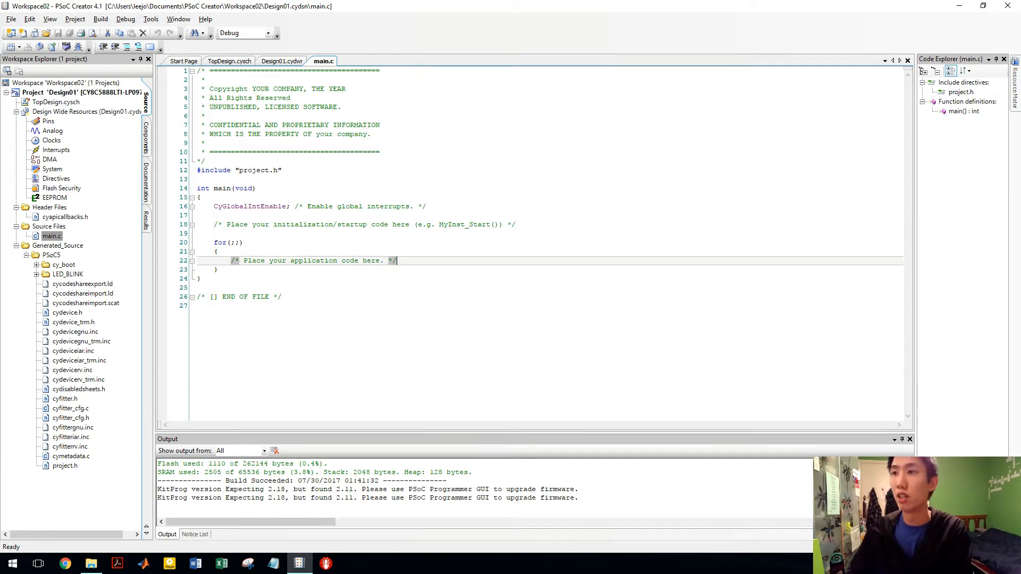
pyautogui.tripleClick(313, 260)
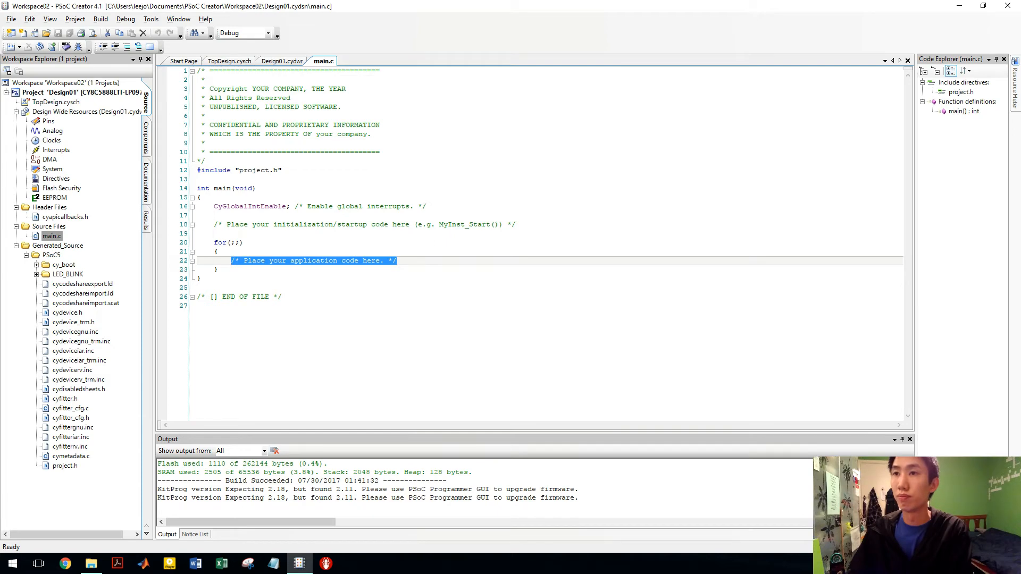
pyautogui.press('Delete')
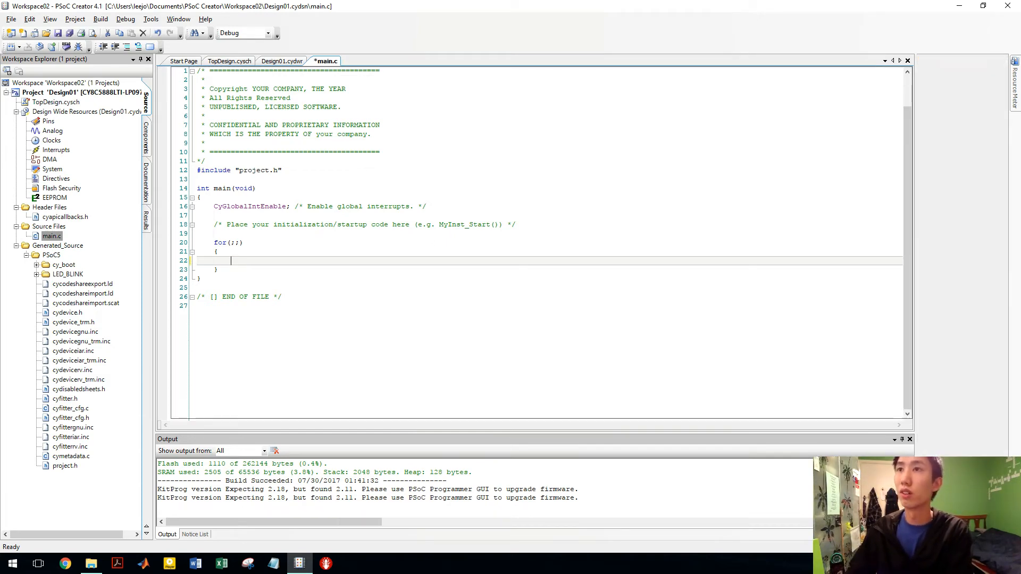
pyautogui.click(229, 61)
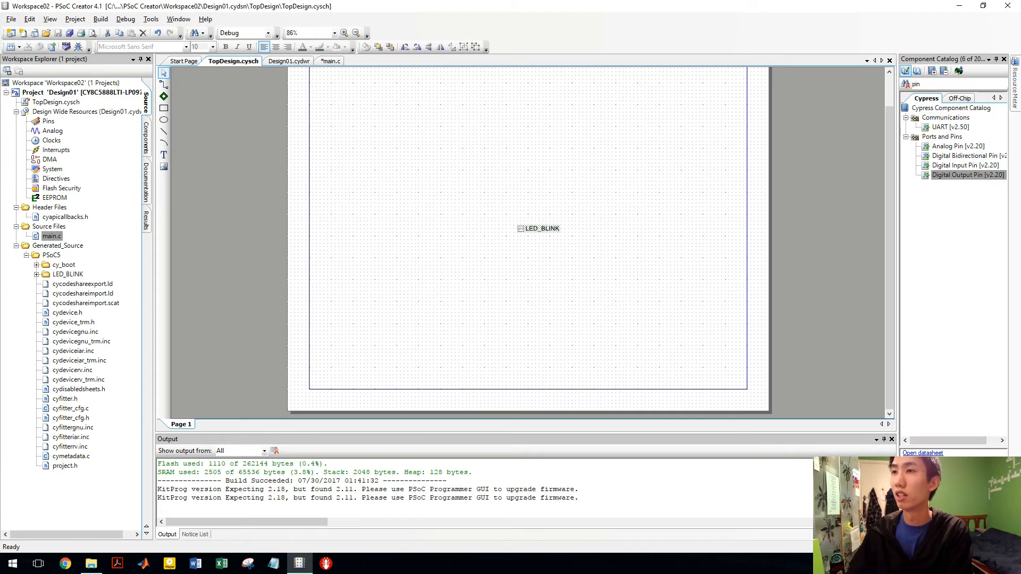
pyautogui.click(330, 61)
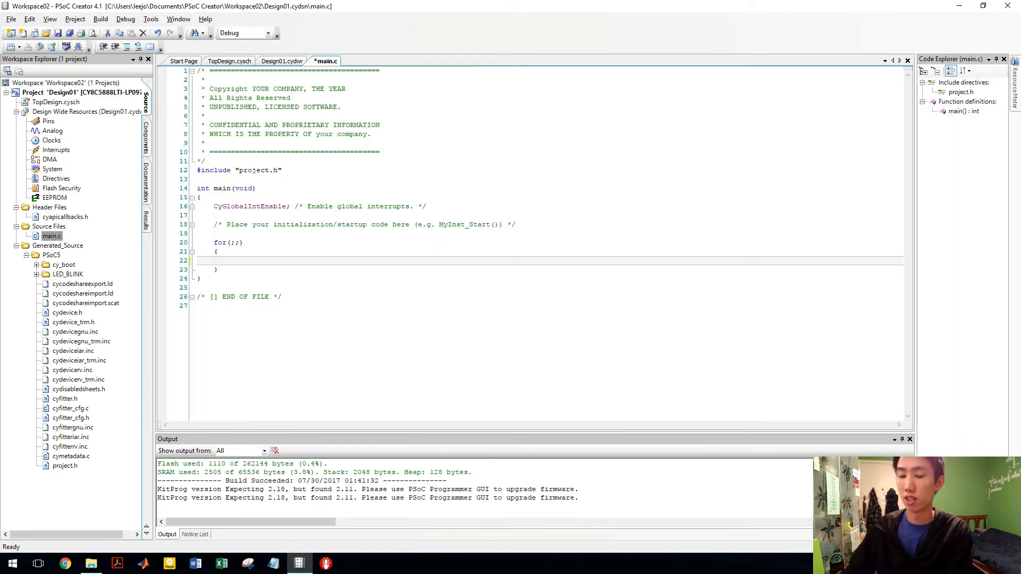
# Type LED_BLINK_Write(!LED_BLINK_Read()); in the loop using autocomplete.
pyautogui.write('LED_BLI')
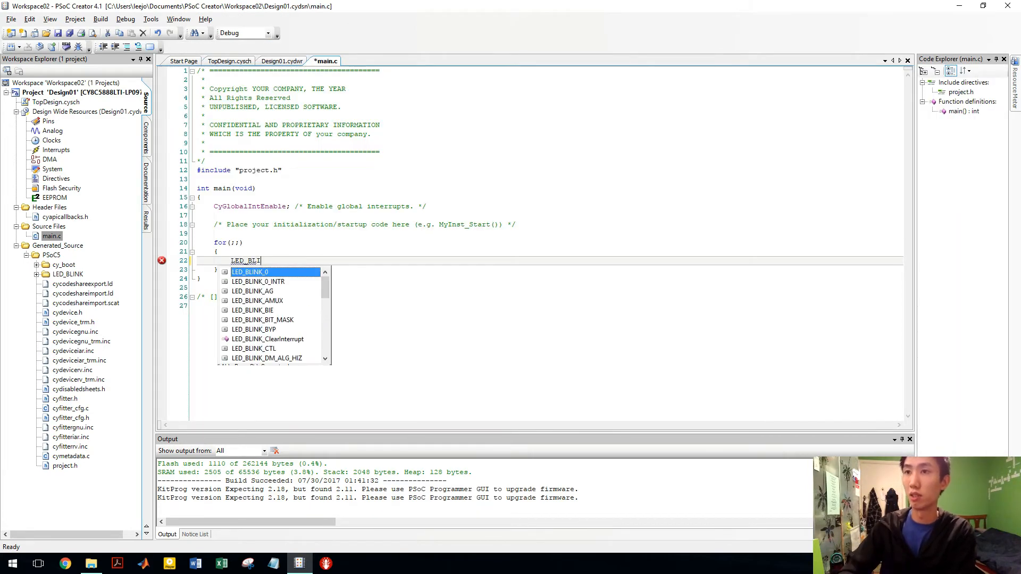
pyautogui.write('NK')
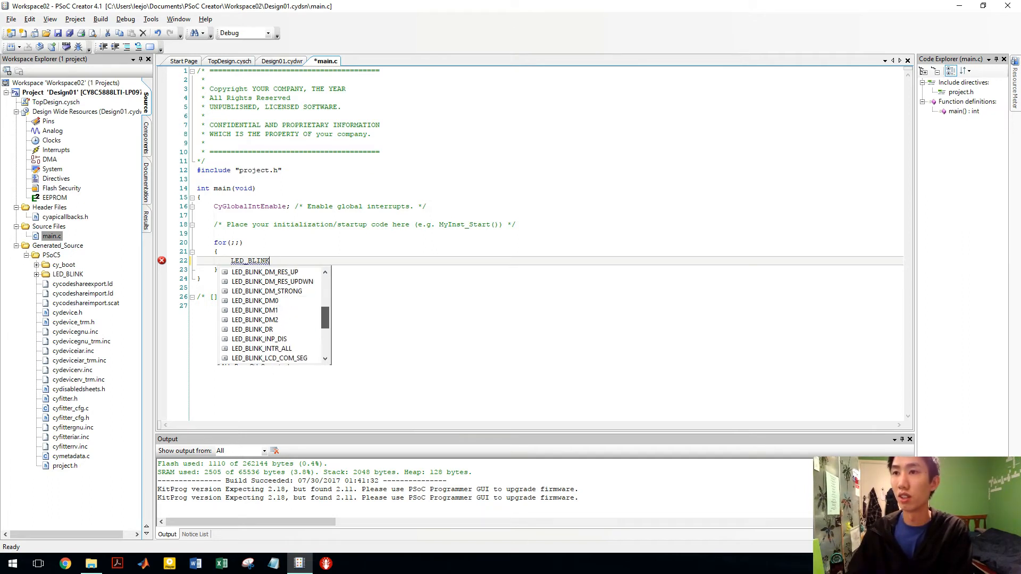
pyautogui.scroll(-3)
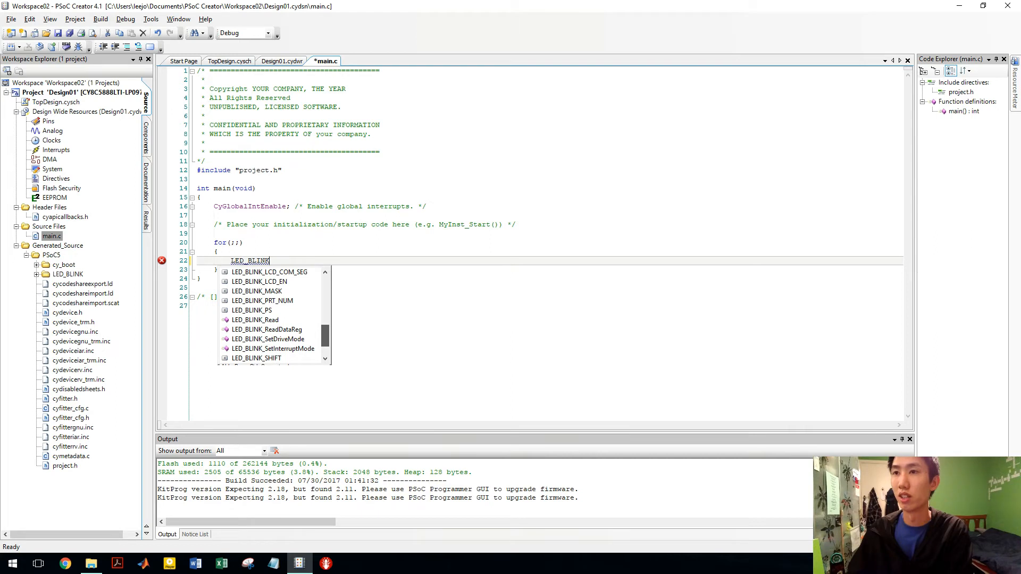
pyautogui.scroll(-3)
pyautogui.write('_Write')
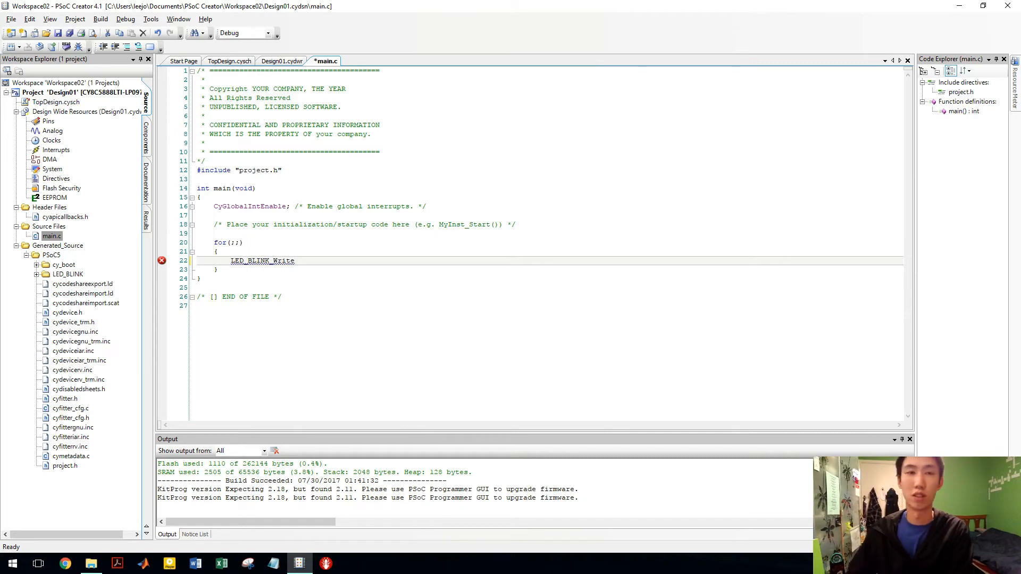
pyautogui.write('(')
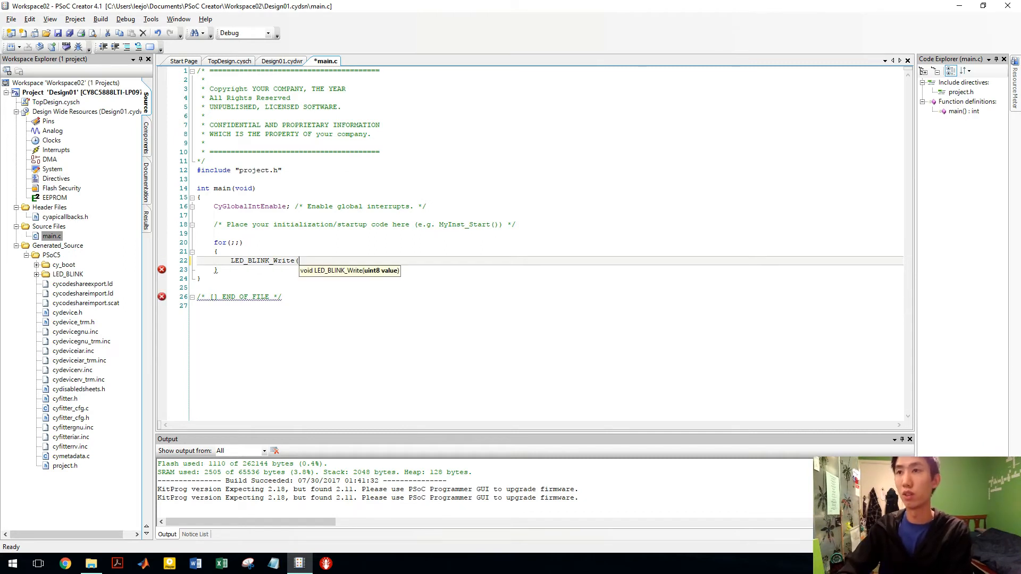
pyautogui.write('!')
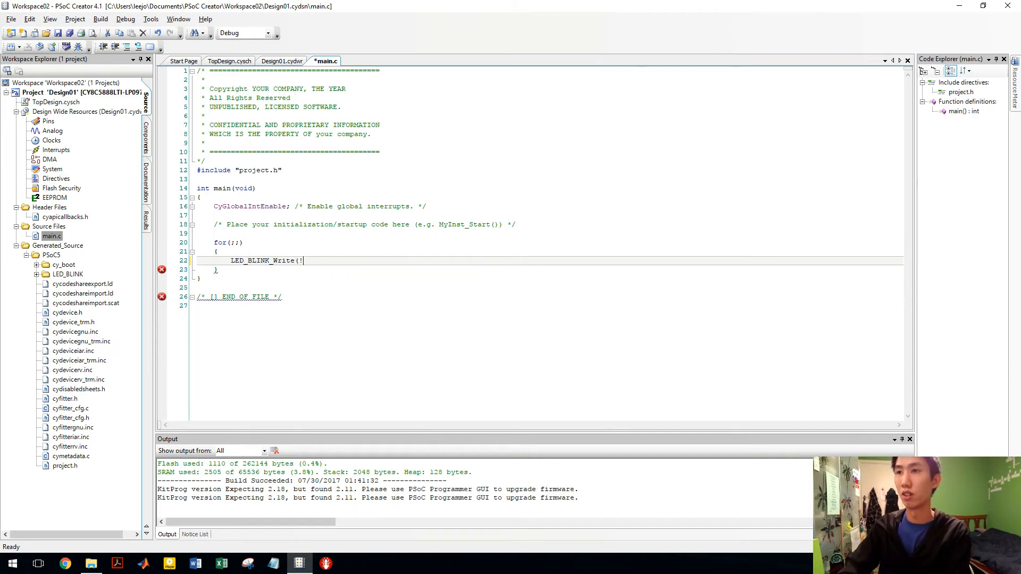
pyautogui.write('LED_BLI')
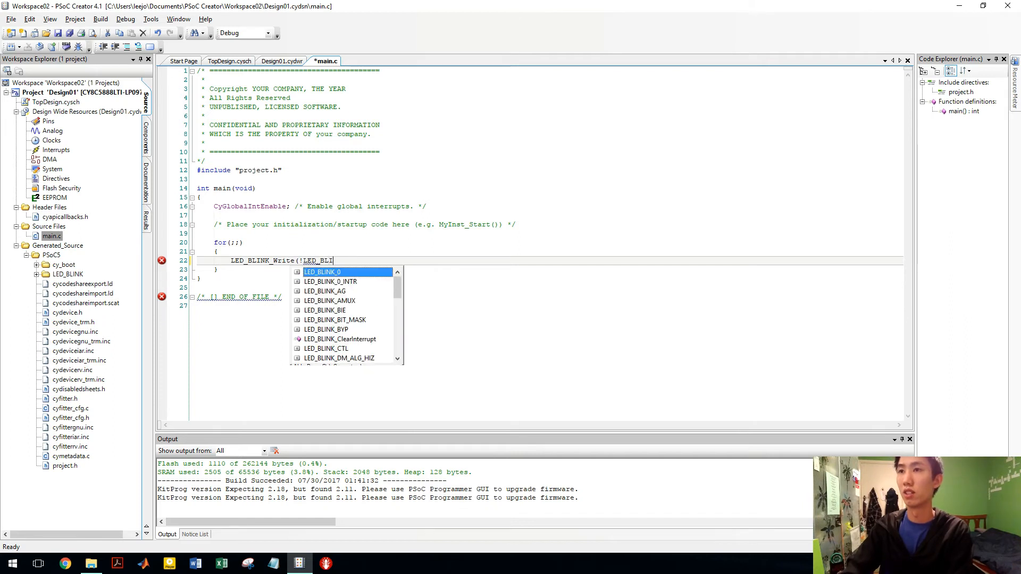
pyautogui.write('NK')
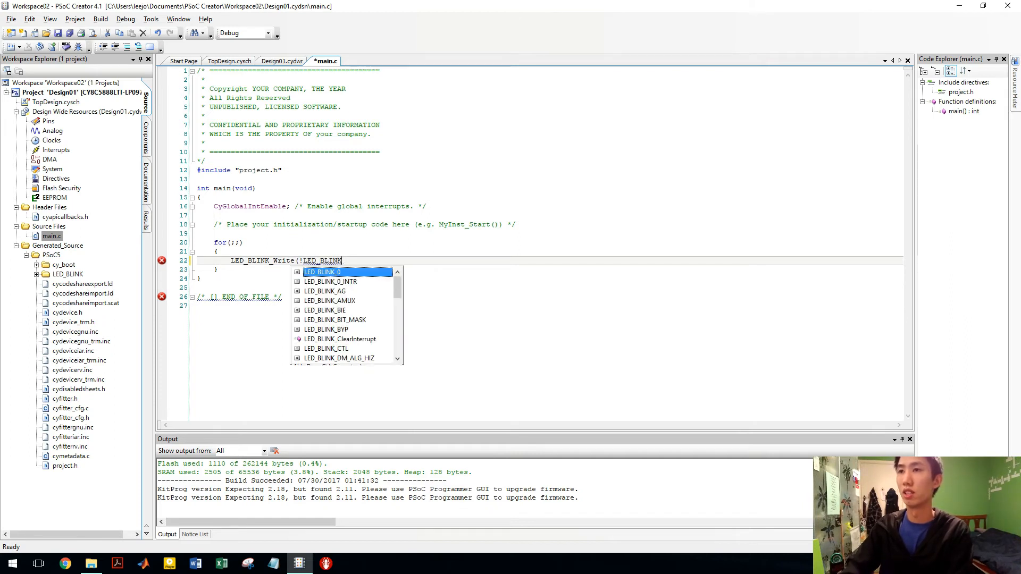
pyautogui.write('_Read());')
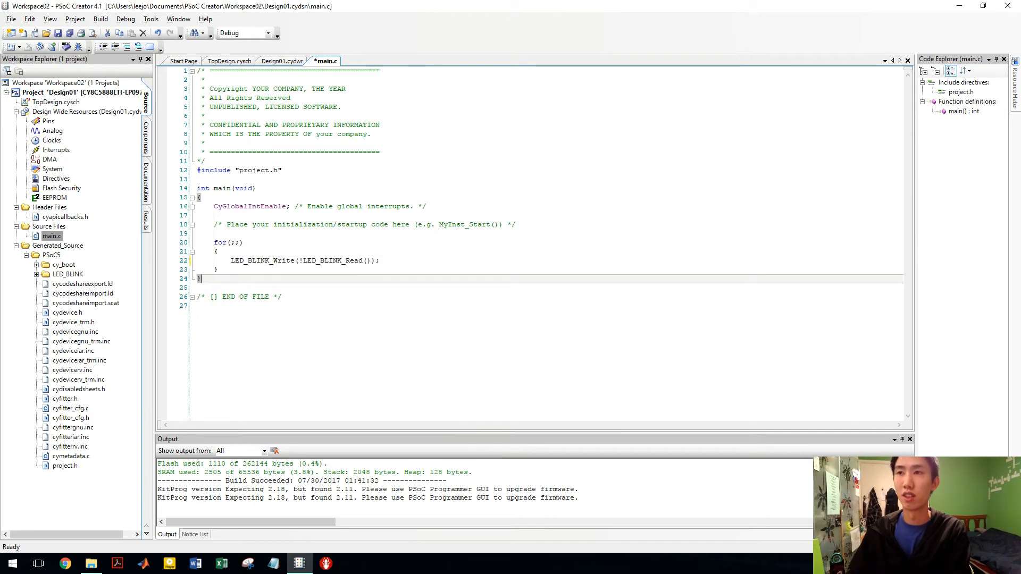
pyautogui.moveTo(324, 261)
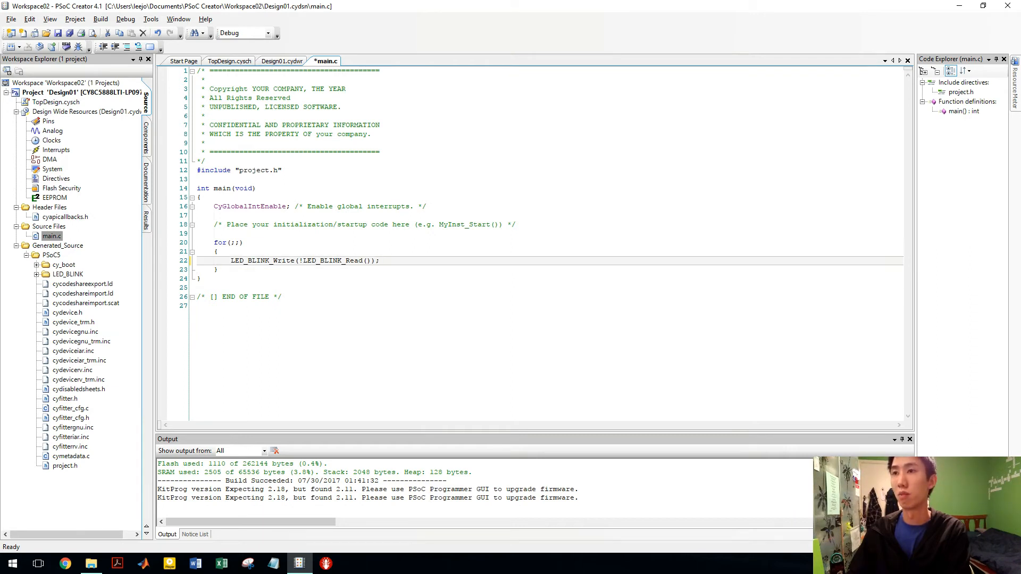
# Add CyDelay(500); on a new line after the toggle, discarding the stray partial line.
pyautogui.press('Return')
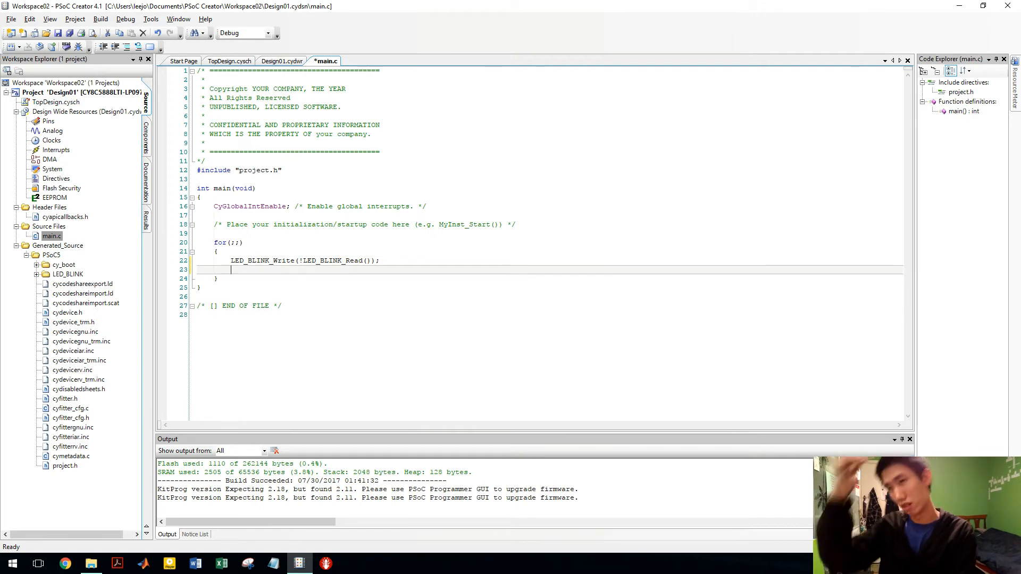
pyautogui.write('CyDE')
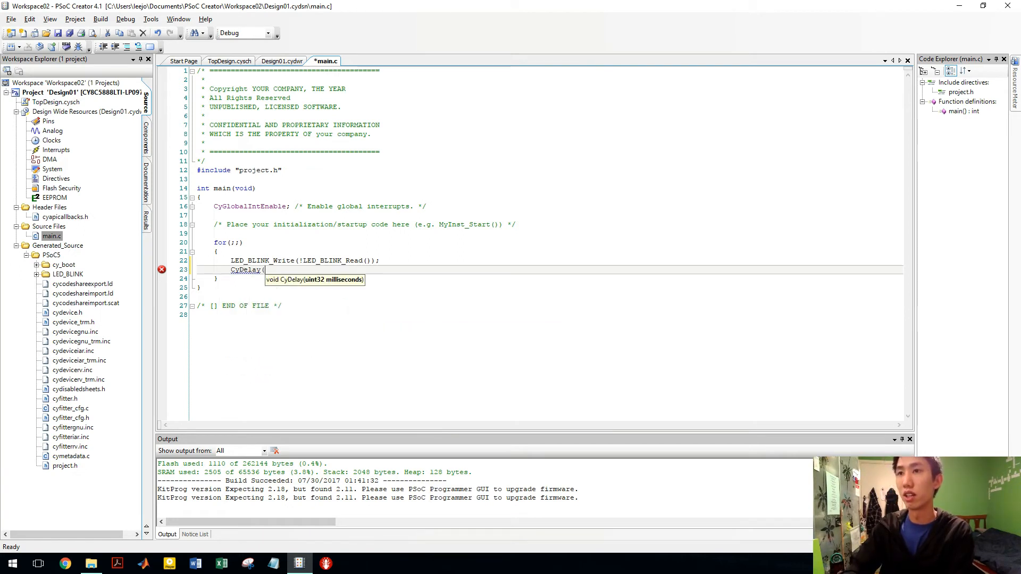
pyautogui.write('500')
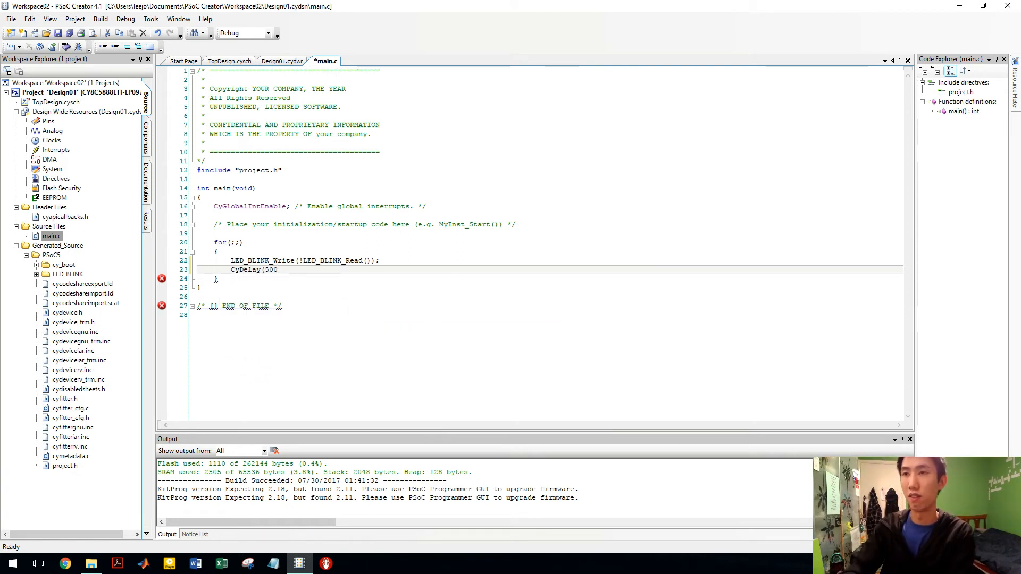
pyautogui.write(');')
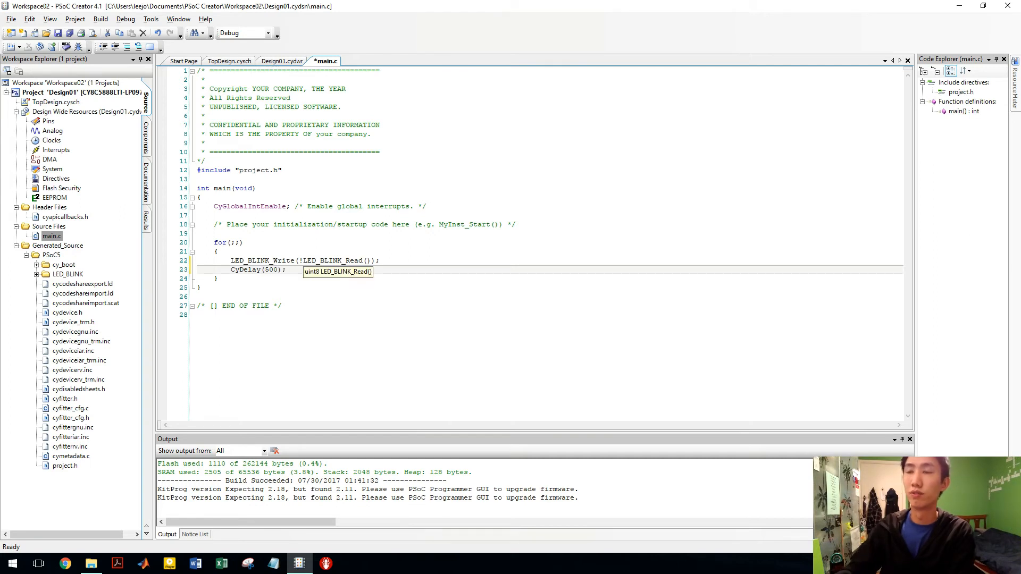
pyautogui.write('CY')
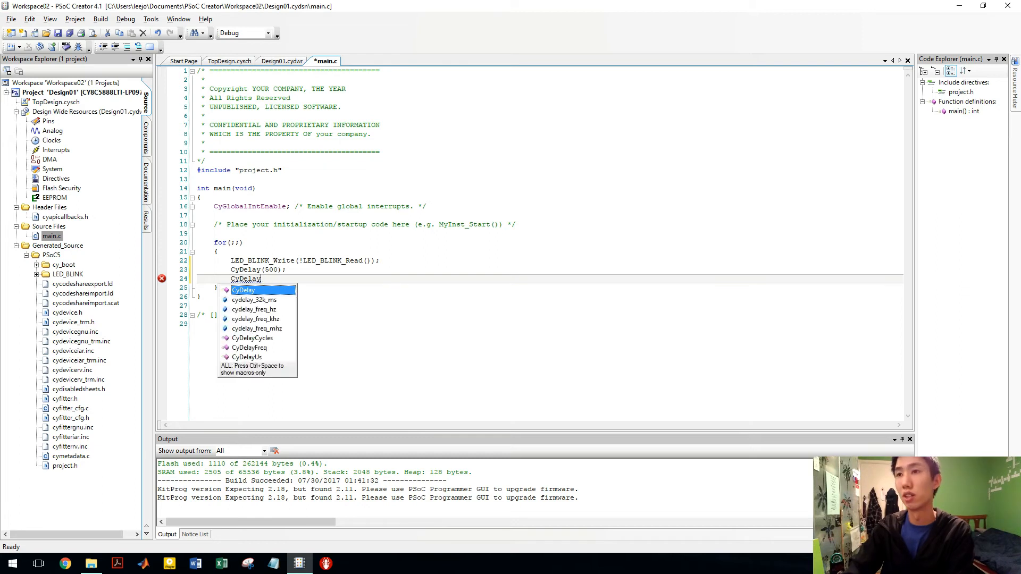
pyautogui.press('Escape')
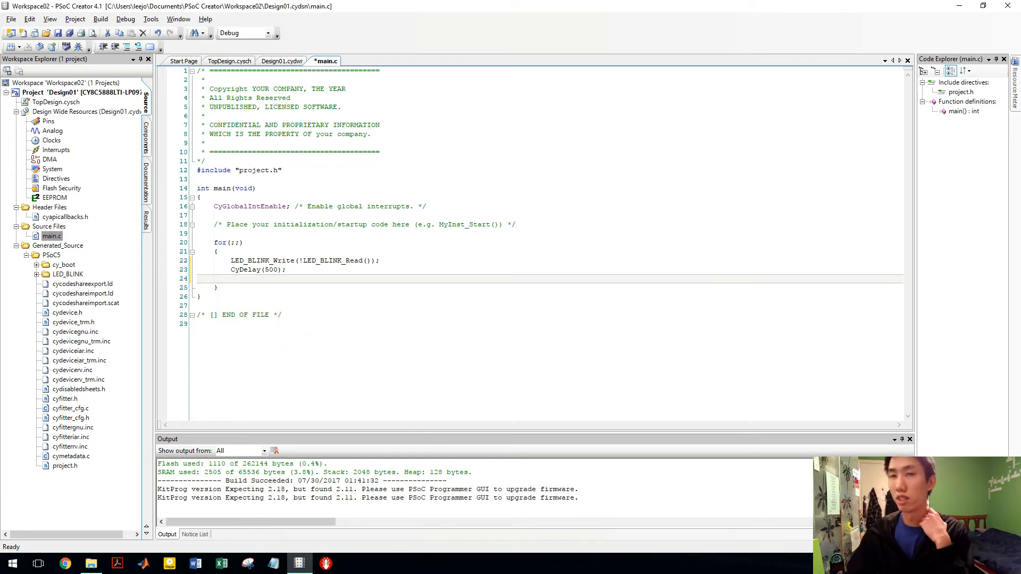
pyautogui.moveTo(66, 47)
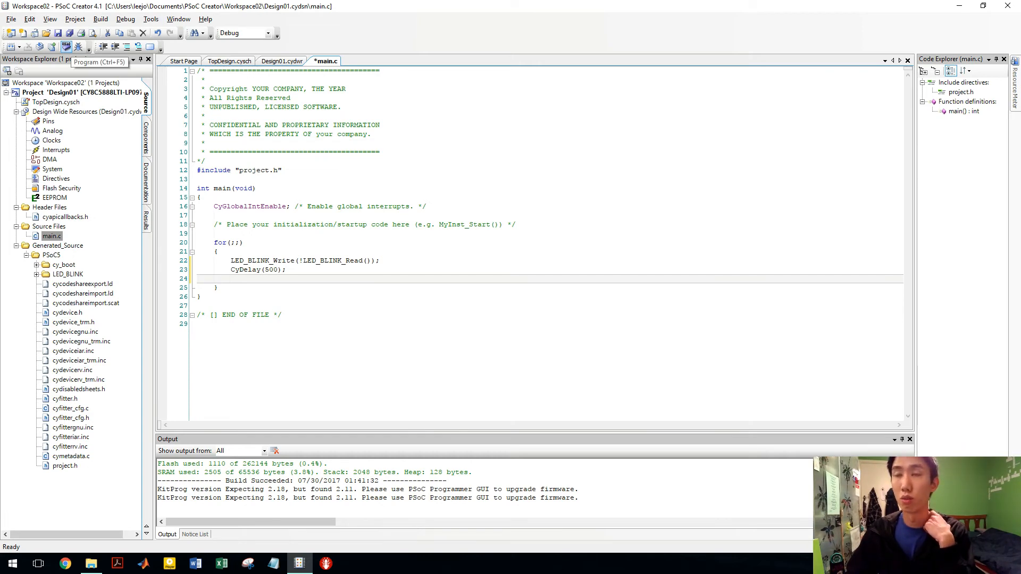
# Program the device, dismissing the initial connection error.
pyautogui.click(65, 46)
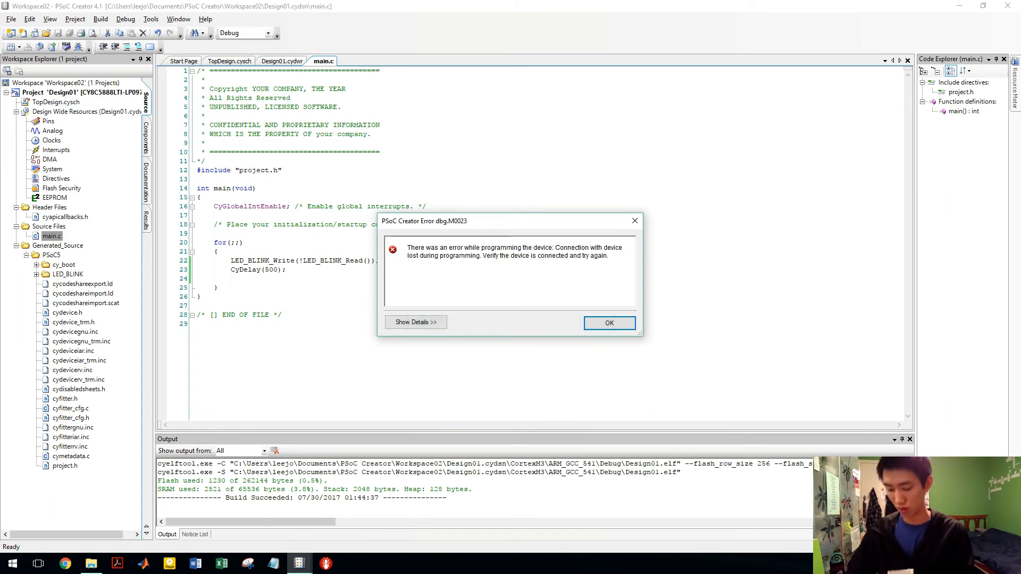
pyautogui.click(608, 323)
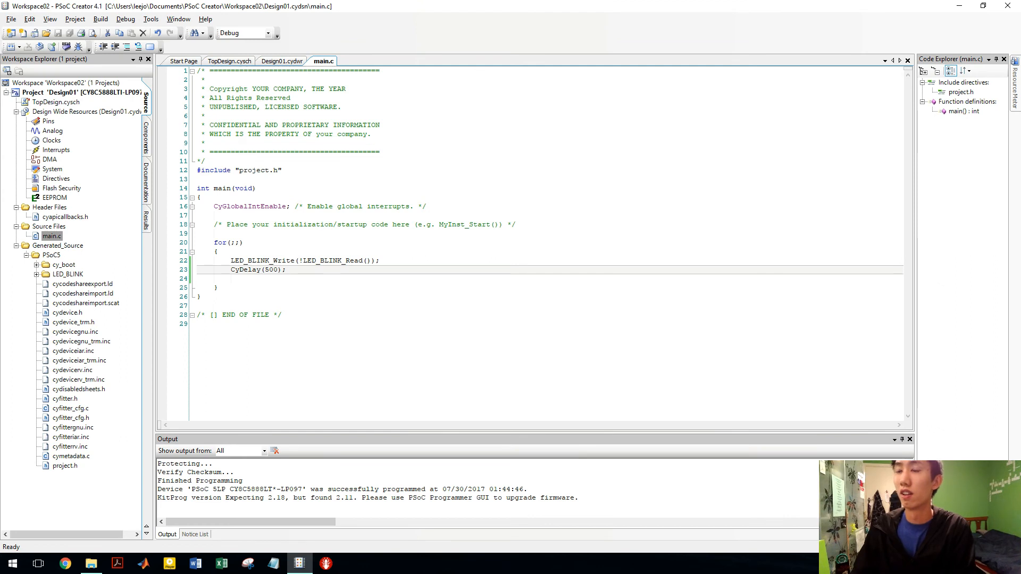
# Change the delay to CyDelay(100) and reprogram the device.
pyautogui.write('100')
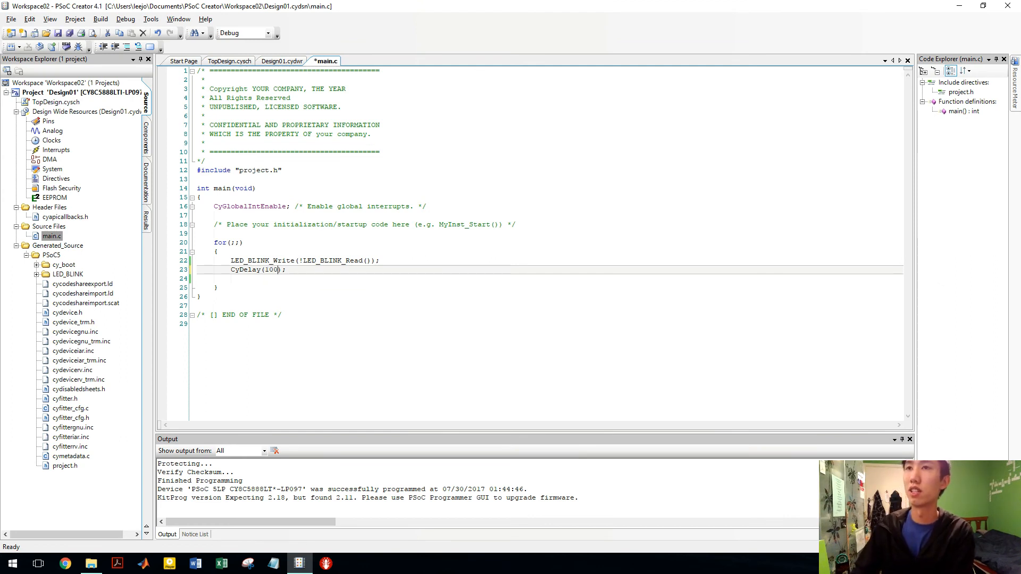
pyautogui.moveTo(66, 46)
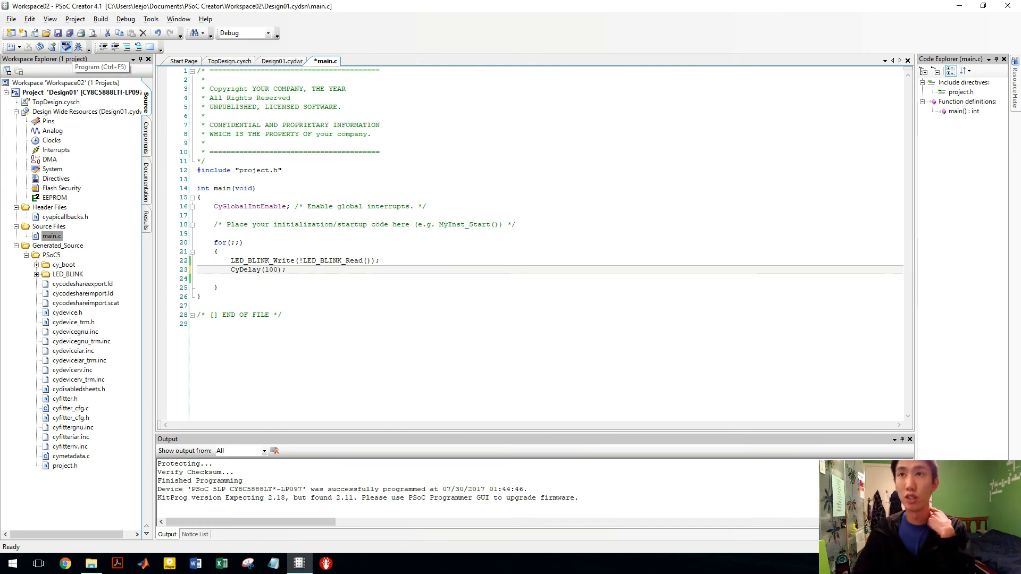
pyautogui.click(65, 46)
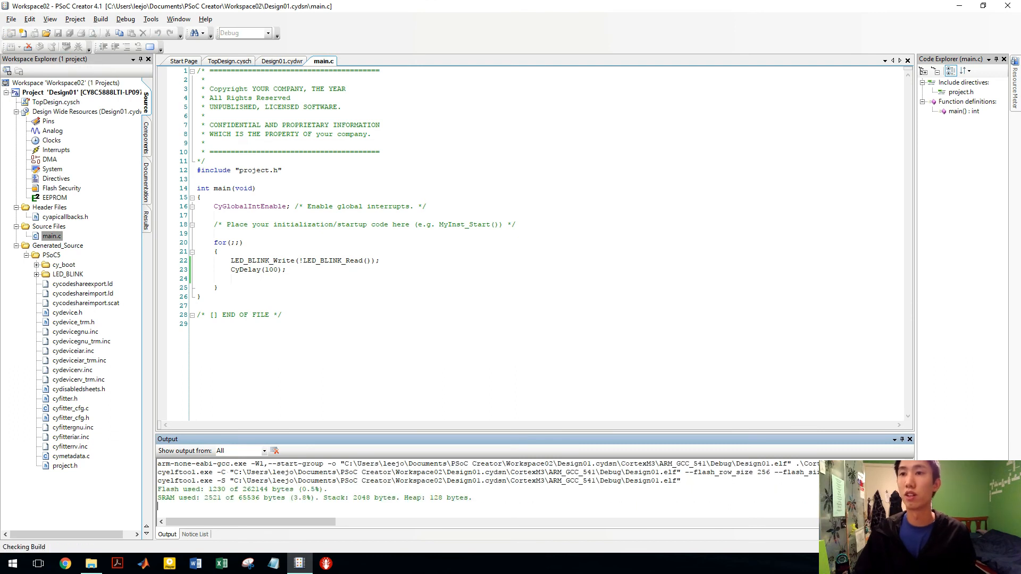